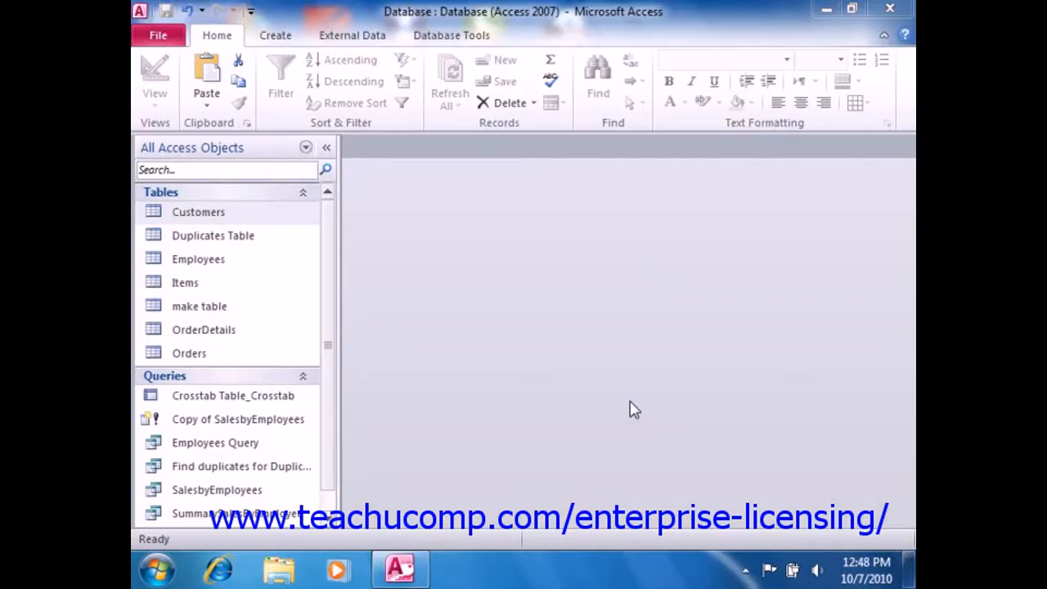
Review the Duplicates Table employee records, close the datasheet, and switch to the Create ribbon.
{"action": "left_click", "coordinate": [213, 236]}
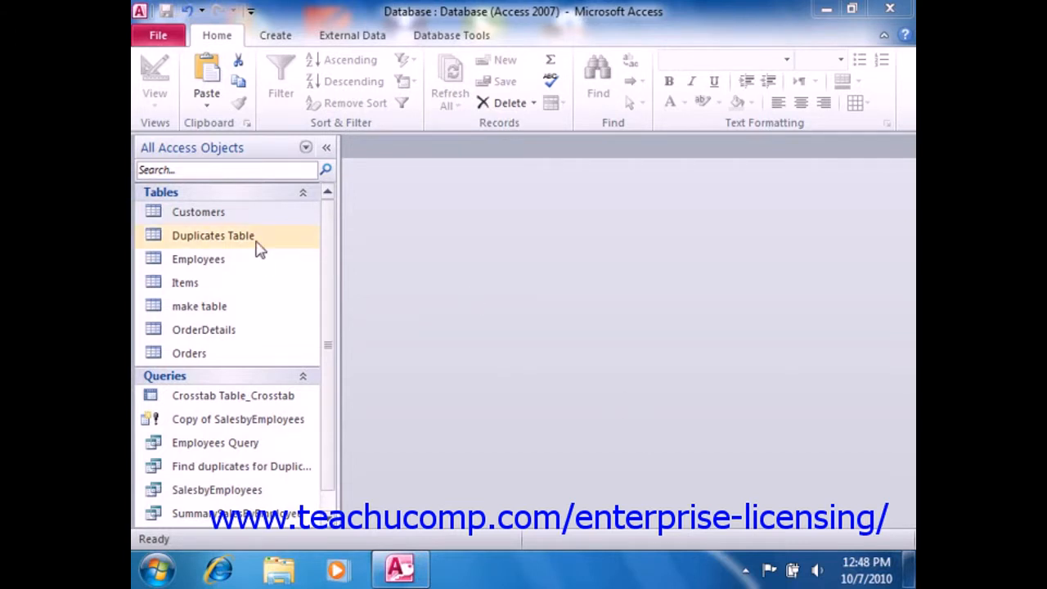
{"action": "double_click", "coordinate": [212, 235]}
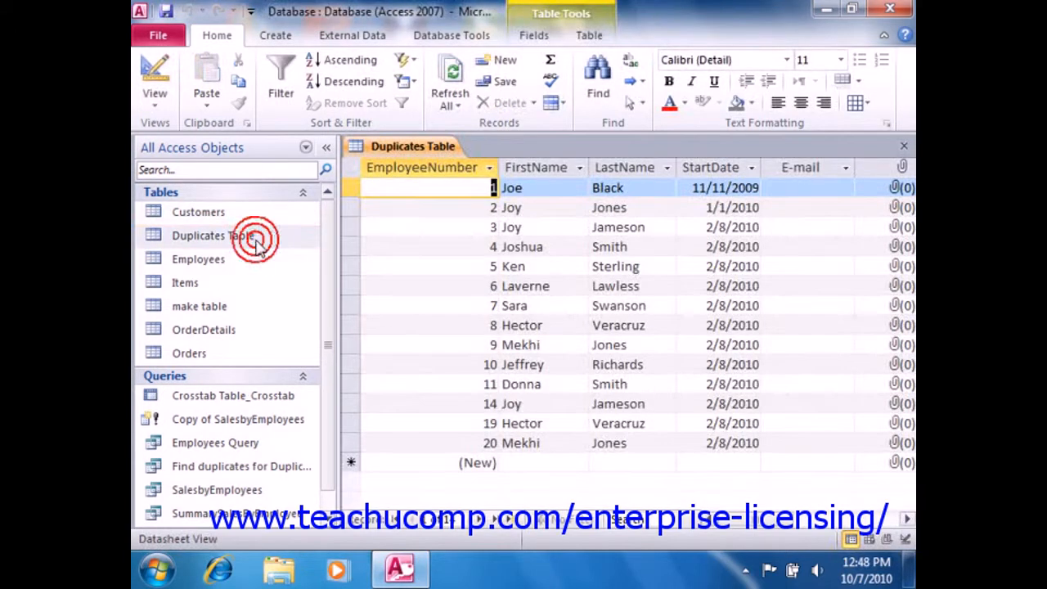
{"action": "left_click", "coordinate": [212, 236]}
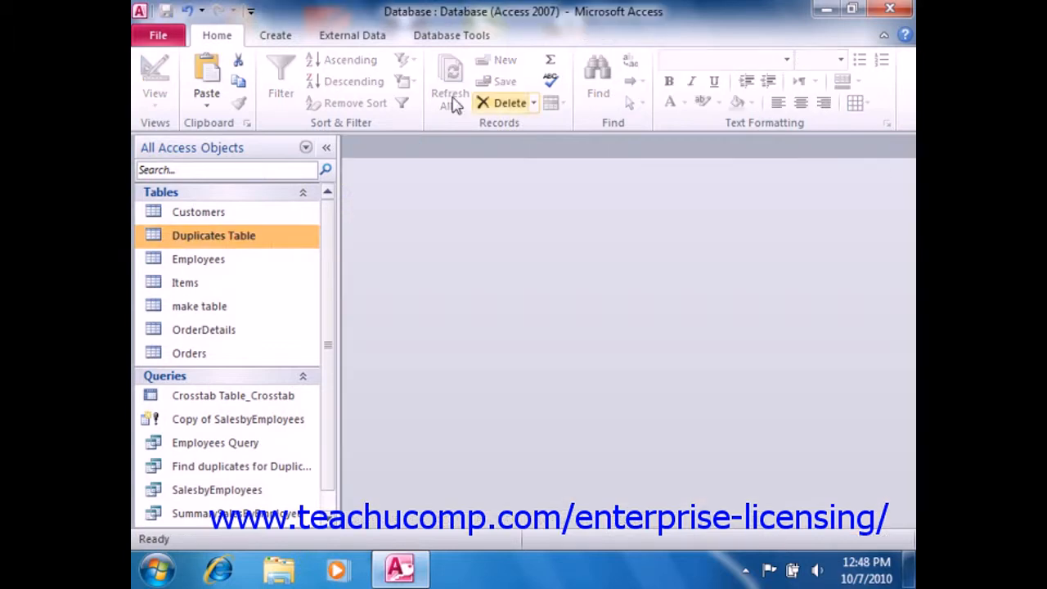
{"action": "left_click", "coordinate": [275, 35]}
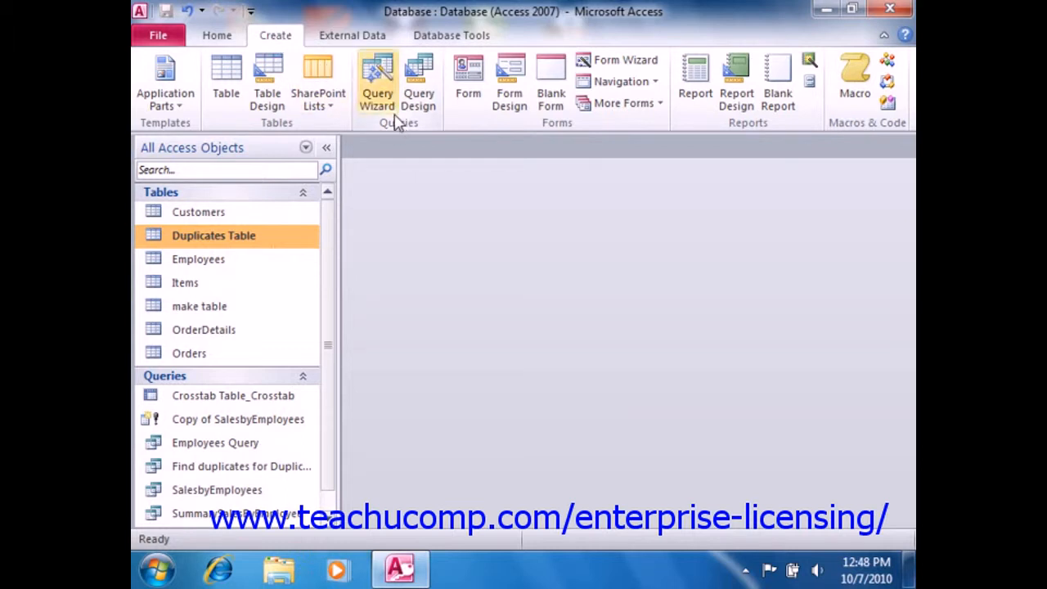
Launch the Find Duplicates Query Wizard from the New Query dialog.
{"action": "left_click", "coordinate": [377, 78]}
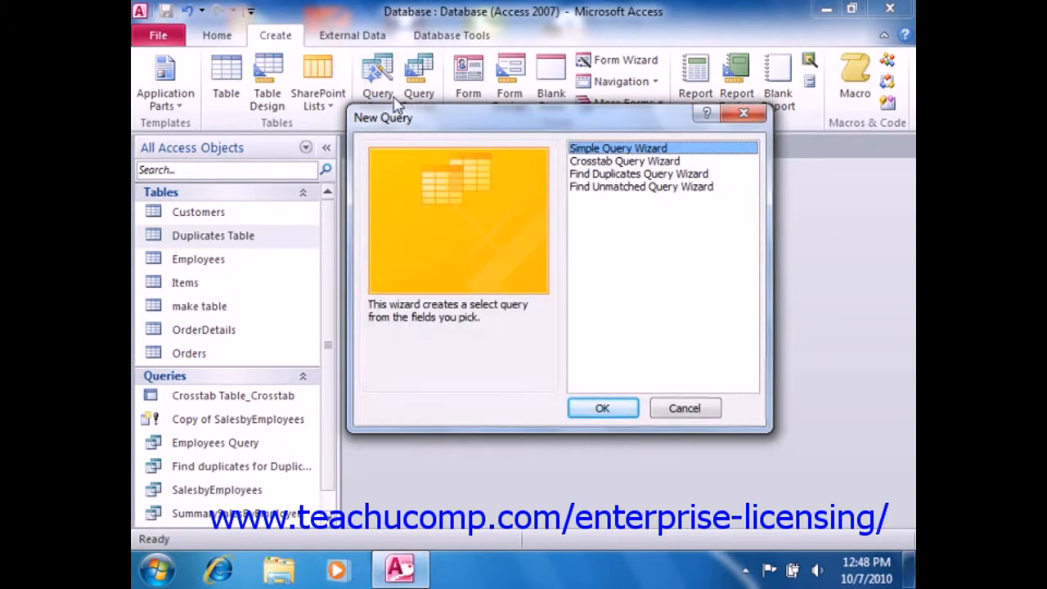
{"action": "left_click", "coordinate": [640, 174]}
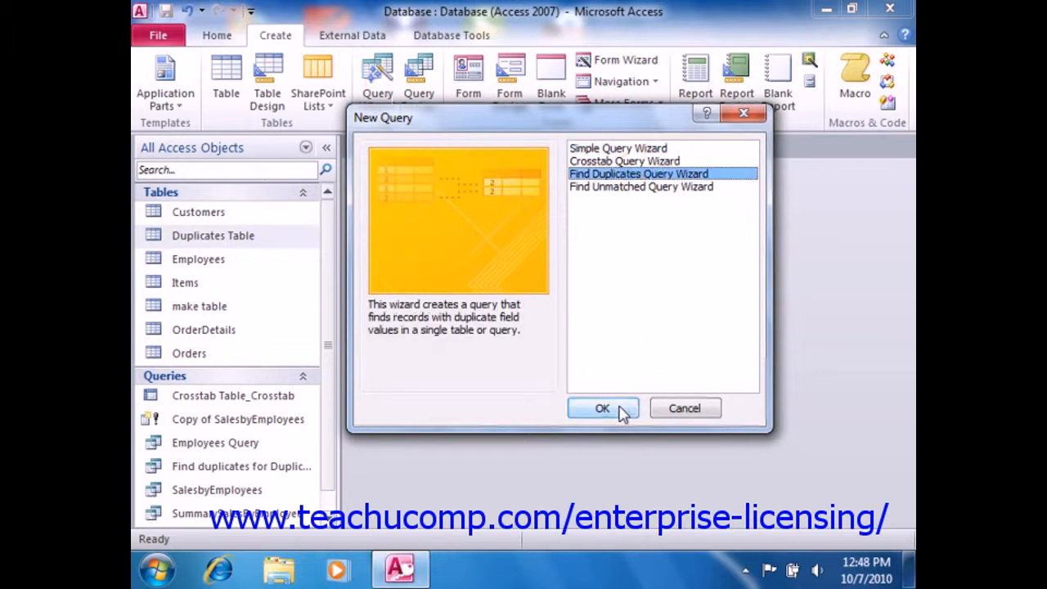
{"action": "left_click", "coordinate": [602, 408]}
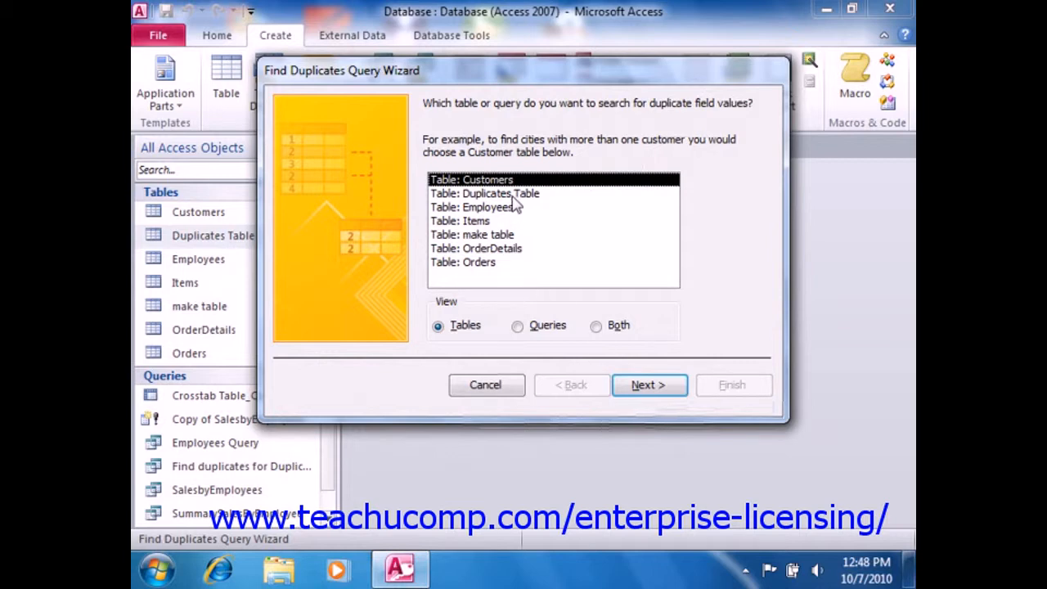
Choose Duplicates Table as the source and add FirstName and LastName as duplicate-value fields.
{"action": "left_click", "coordinate": [484, 193]}
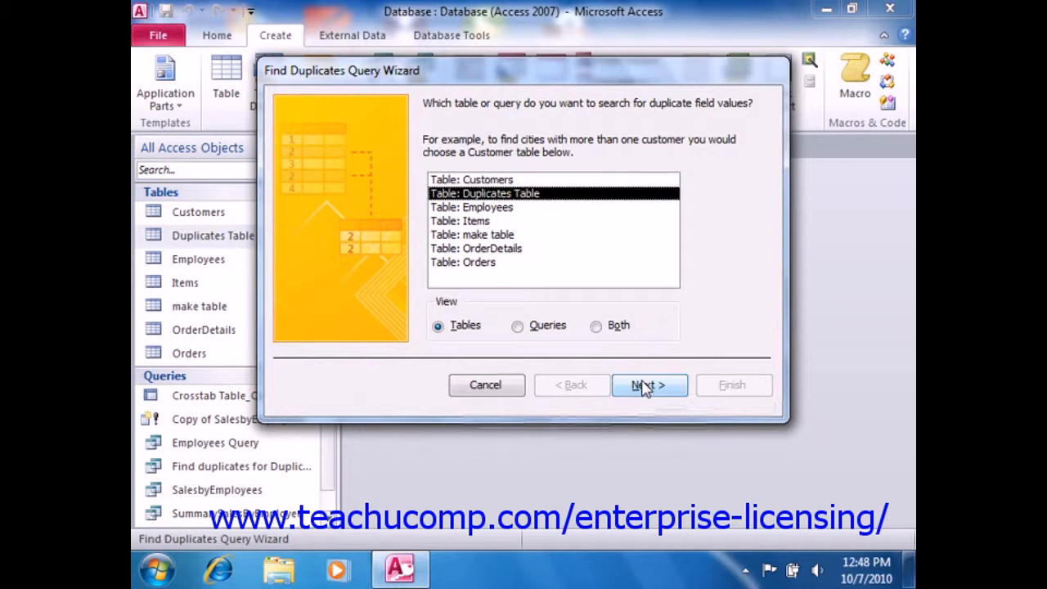
{"action": "left_click", "coordinate": [648, 384]}
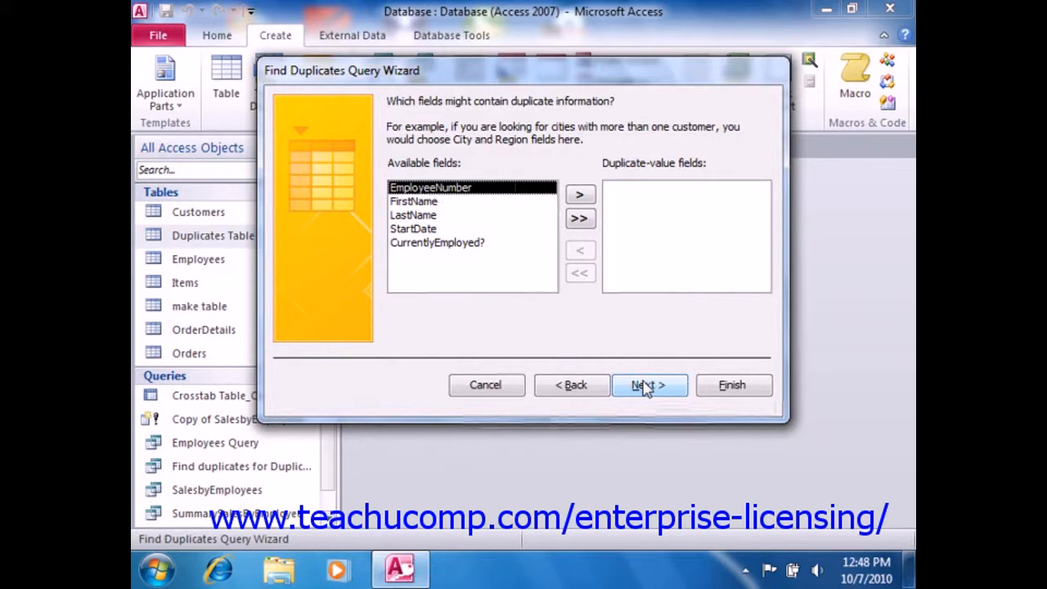
{"action": "mouse_move", "coordinate": [634, 372]}
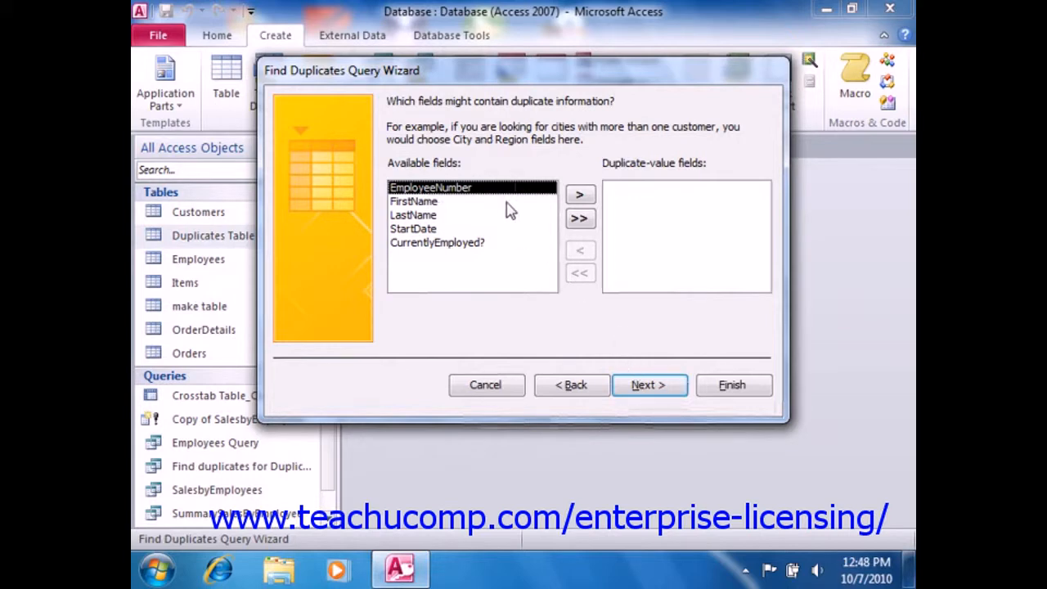
{"action": "left_click", "coordinate": [413, 201]}
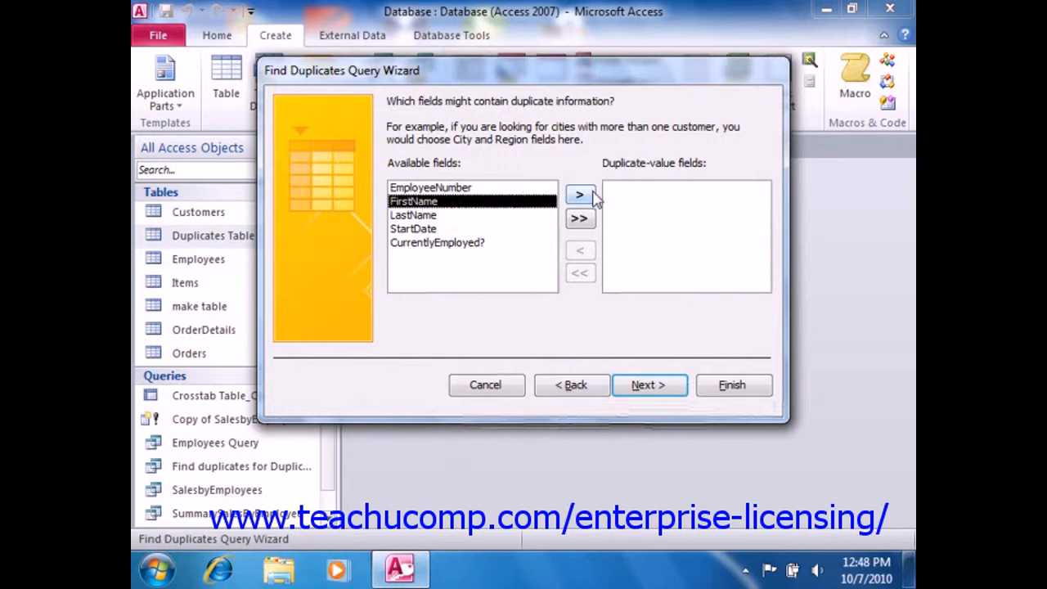
{"action": "left_click", "coordinate": [579, 195]}
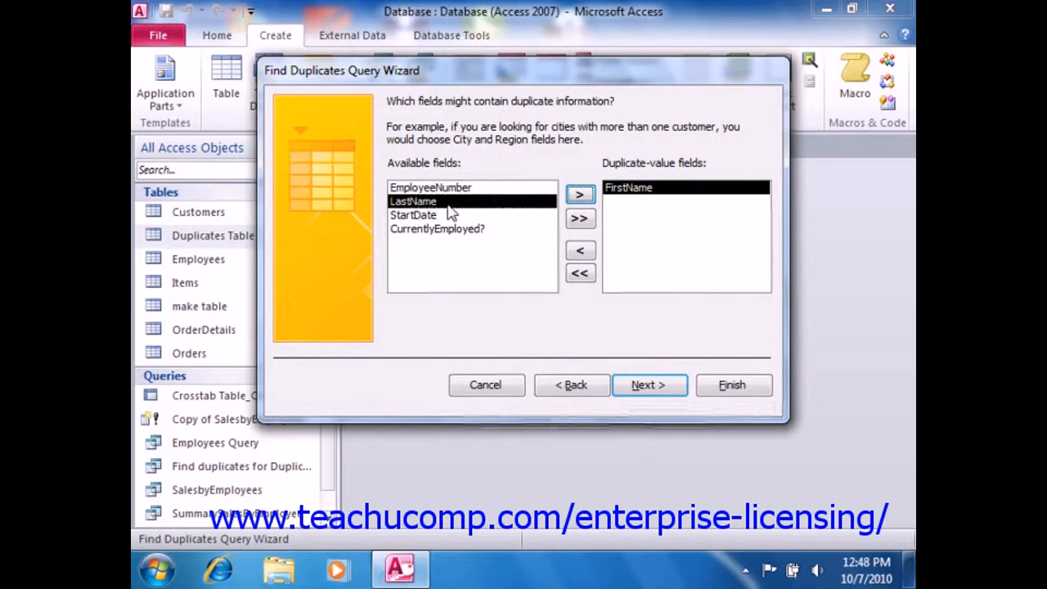
{"action": "left_click", "coordinate": [580, 195]}
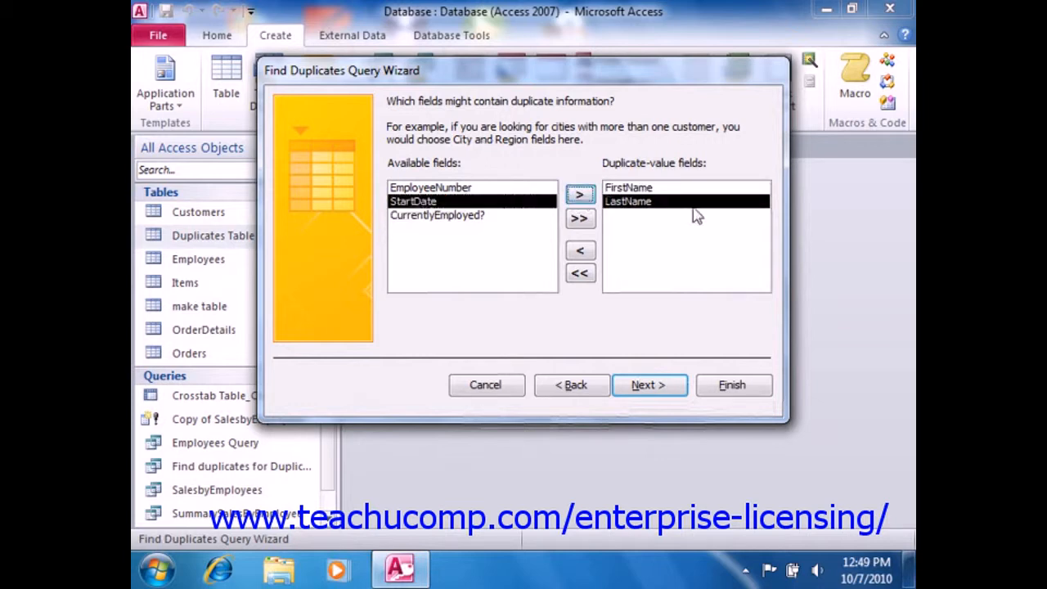
{"action": "mouse_move", "coordinate": [658, 252]}
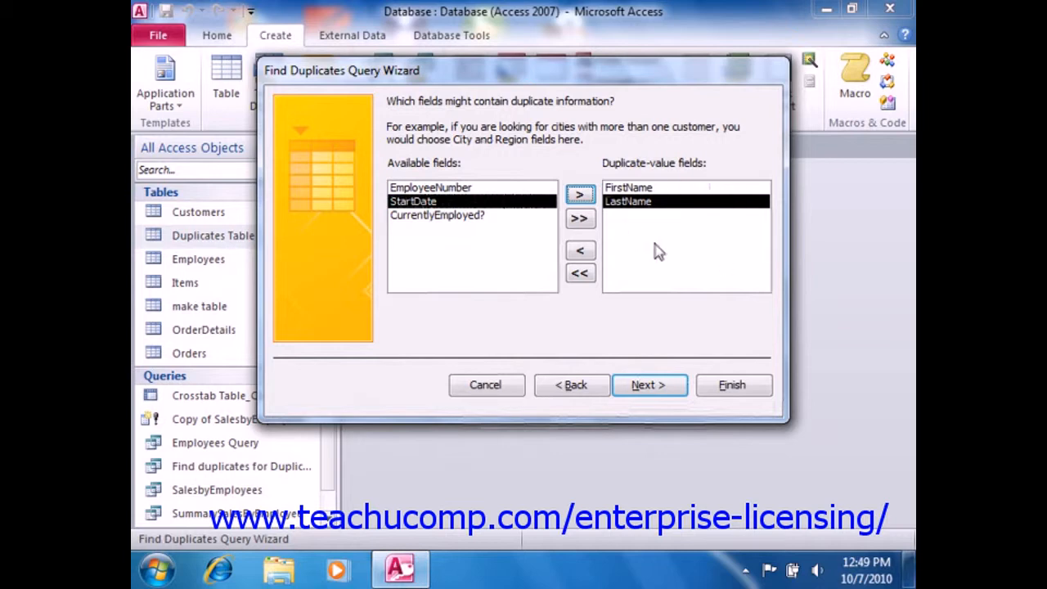
{"action": "mouse_move", "coordinate": [610, 345]}
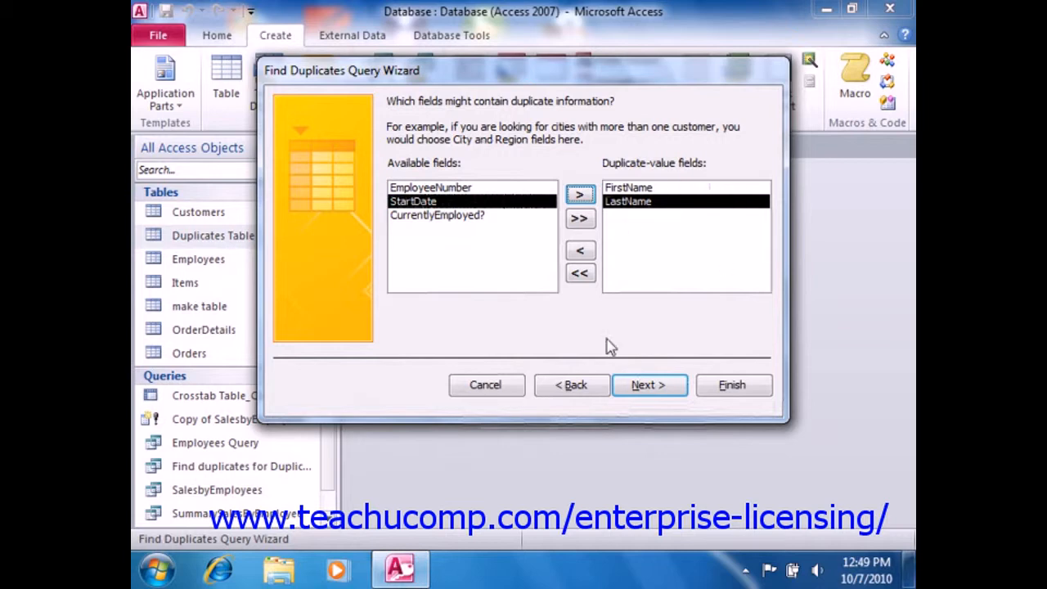
Add EmployeeNumber as an additional query field and advance to the query-naming step.
{"action": "left_click", "coordinate": [648, 385]}
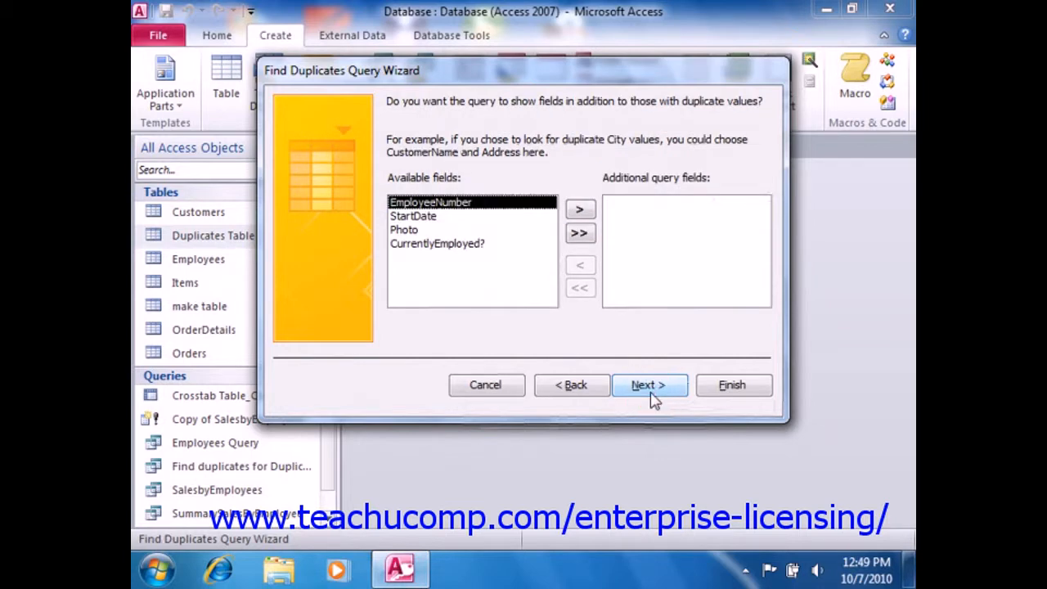
{"action": "mouse_move", "coordinate": [651, 397]}
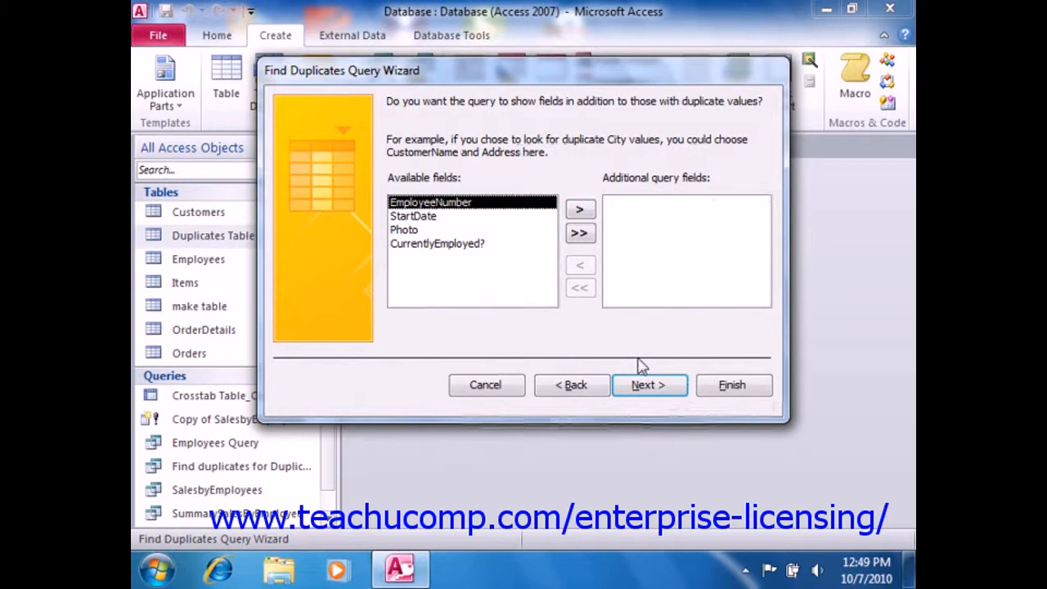
{"action": "mouse_move", "coordinate": [636, 358]}
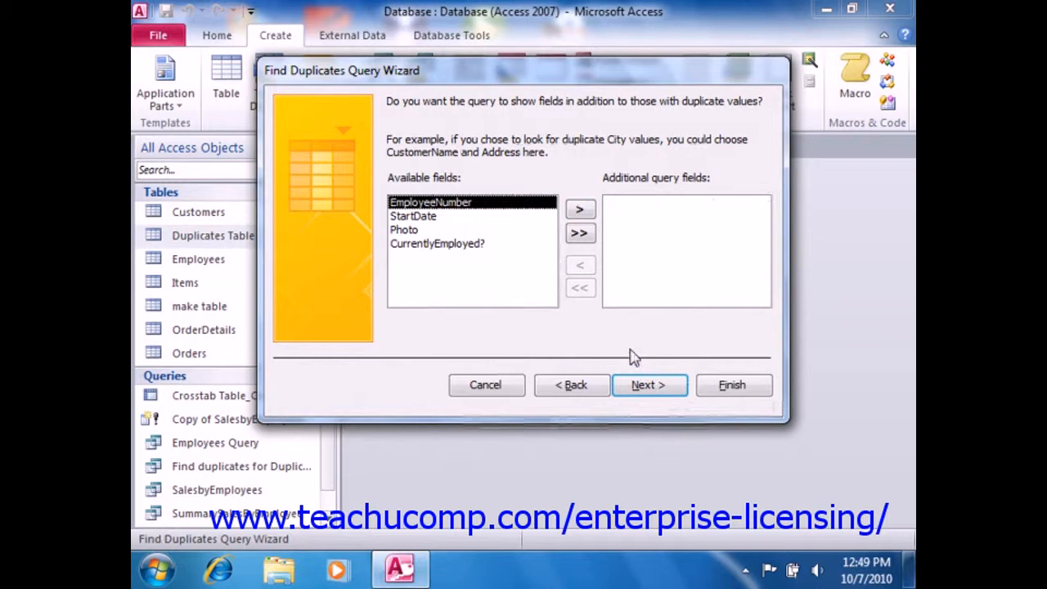
{"action": "mouse_move", "coordinate": [482, 223]}
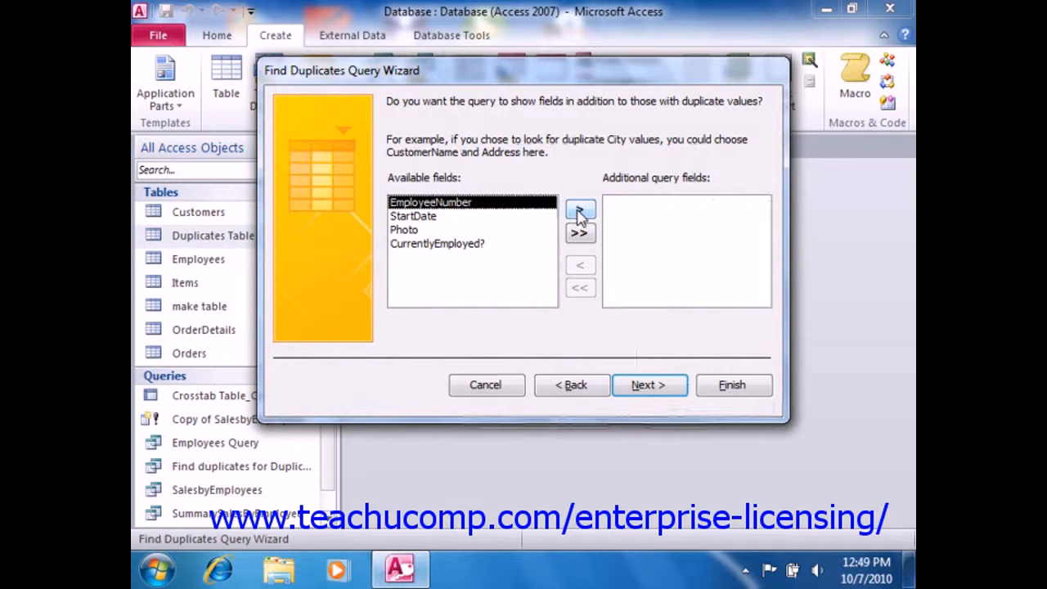
{"action": "left_click", "coordinate": [579, 210]}
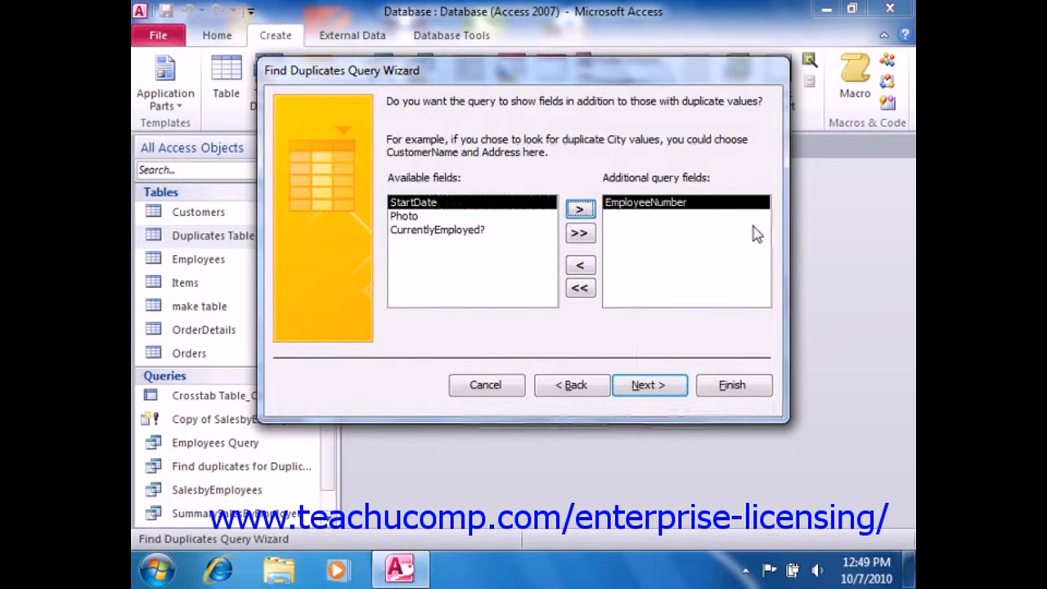
{"action": "mouse_move", "coordinate": [649, 384]}
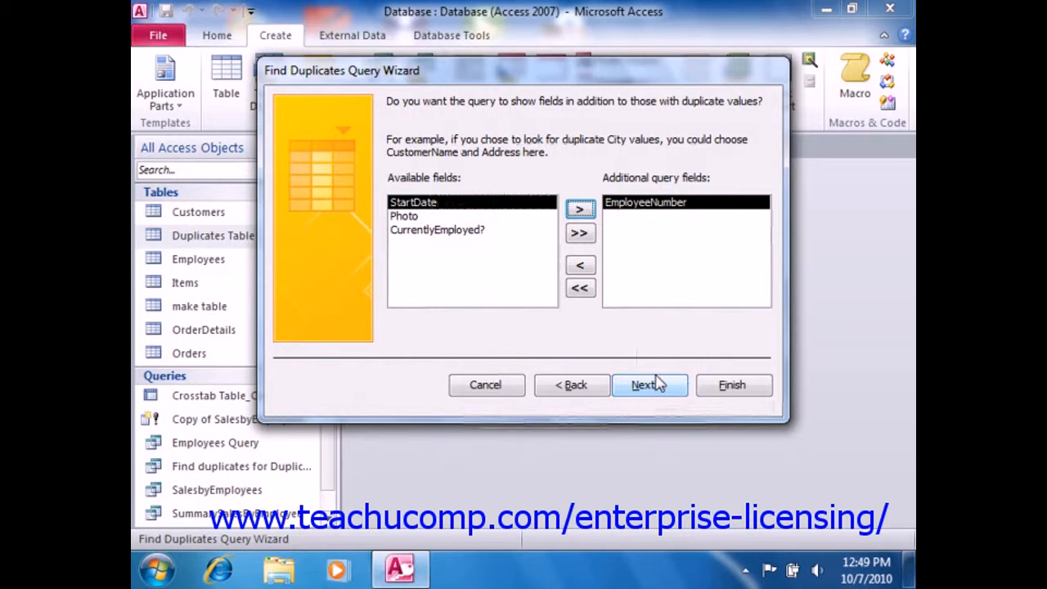
{"action": "left_click", "coordinate": [644, 385]}
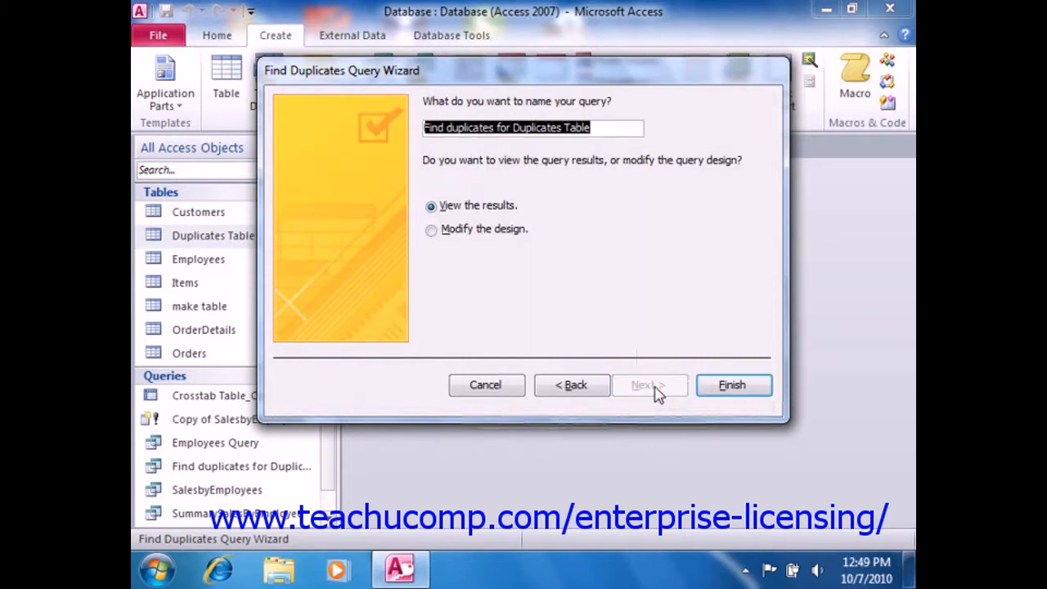
{"action": "mouse_move", "coordinate": [651, 389]}
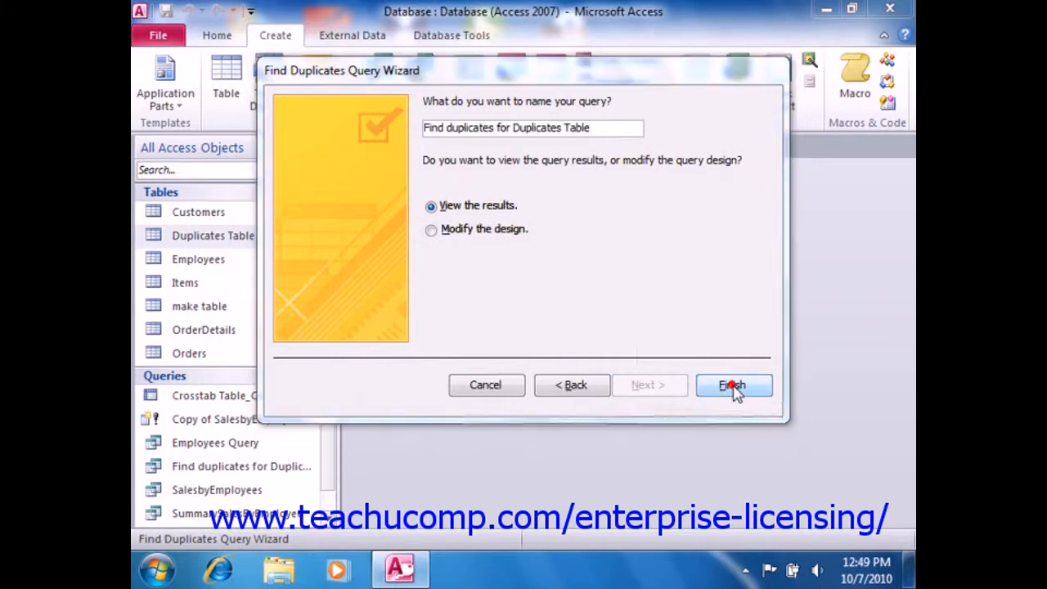
Finish the wizard overwriting the existing duplicates query, then delete one duplicate record from its results.
{"action": "left_click", "coordinate": [733, 385]}
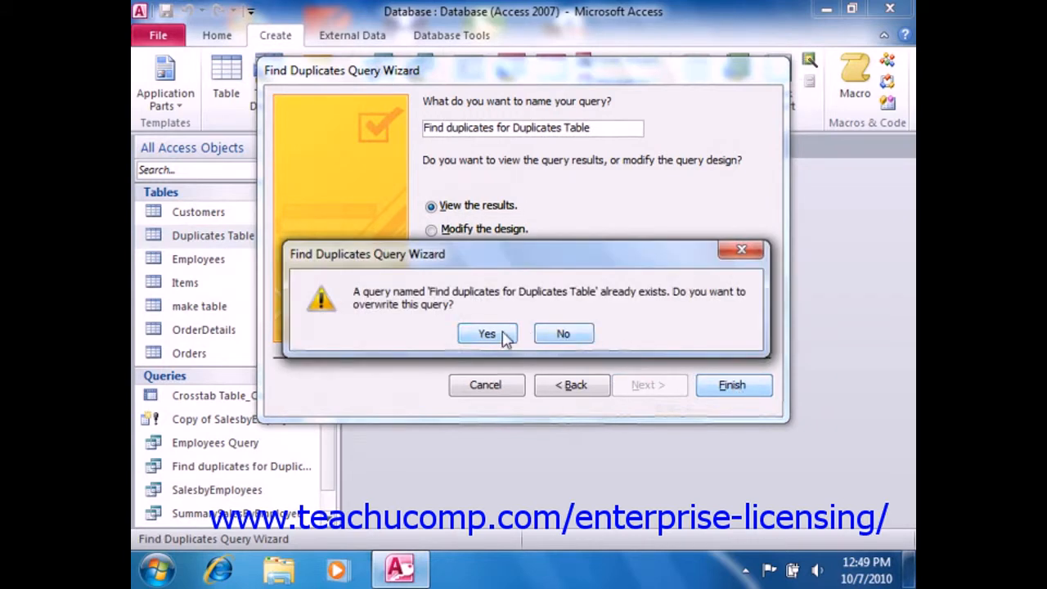
{"action": "left_click", "coordinate": [487, 334]}
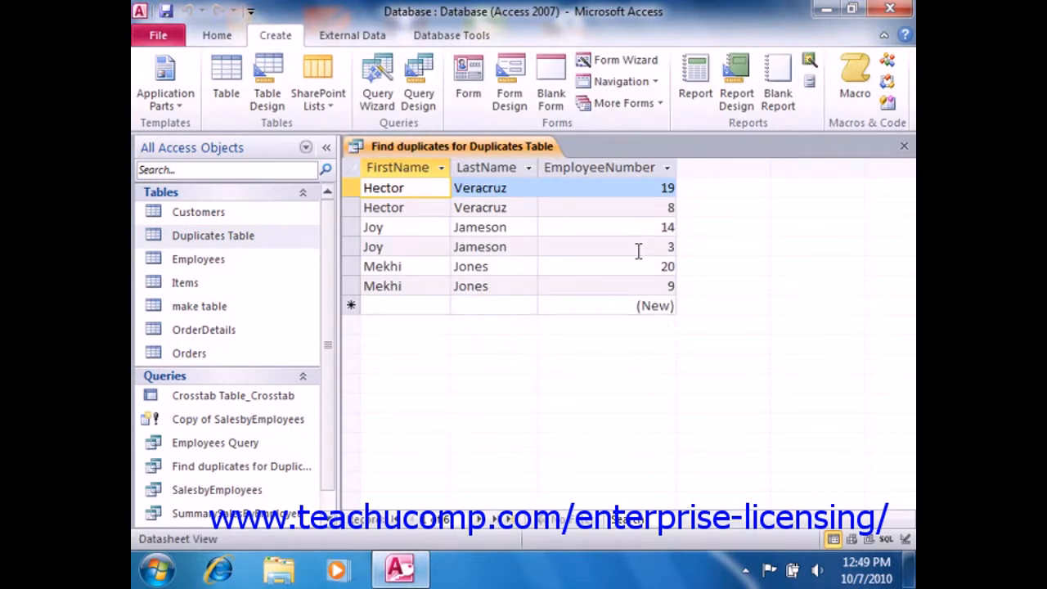
{"action": "mouse_move", "coordinate": [575, 271]}
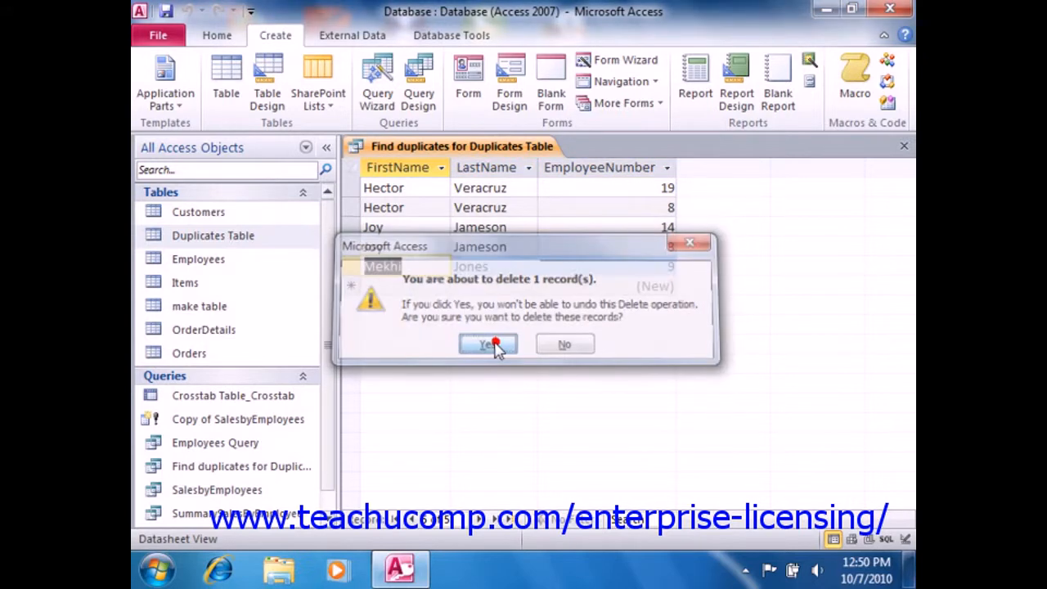
{"action": "left_click", "coordinate": [488, 343]}
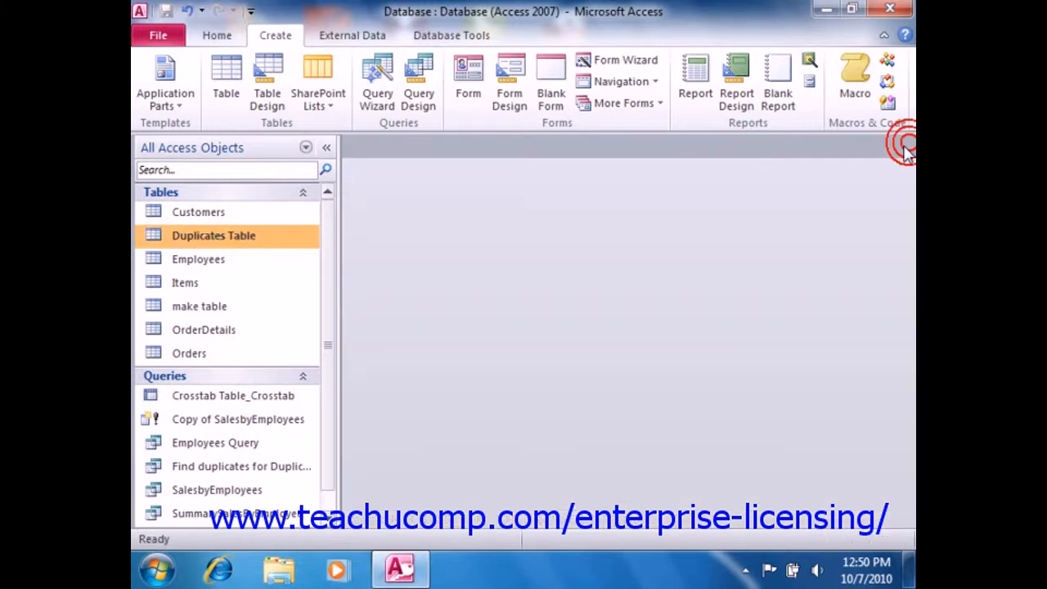
{"action": "mouse_move", "coordinate": [771, 270]}
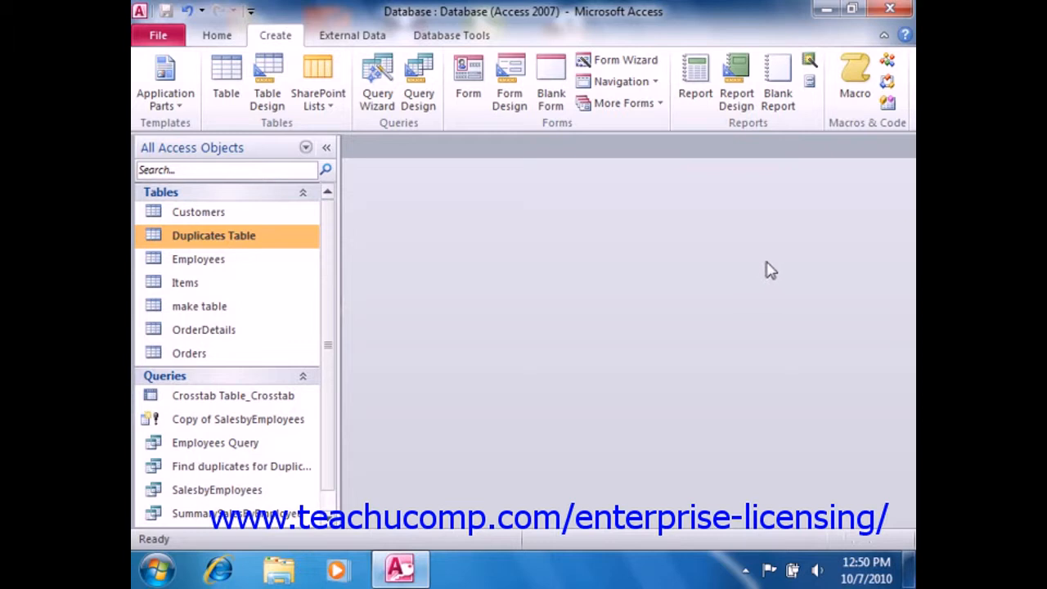
{"action": "mouse_move", "coordinate": [462, 345]}
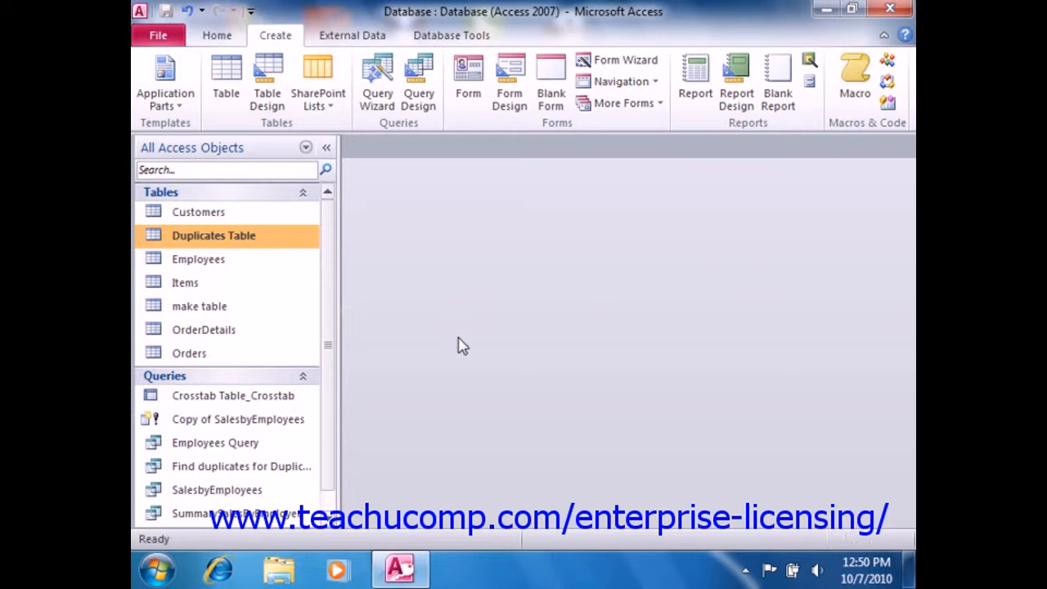
{"action": "mouse_move", "coordinate": [457, 333]}
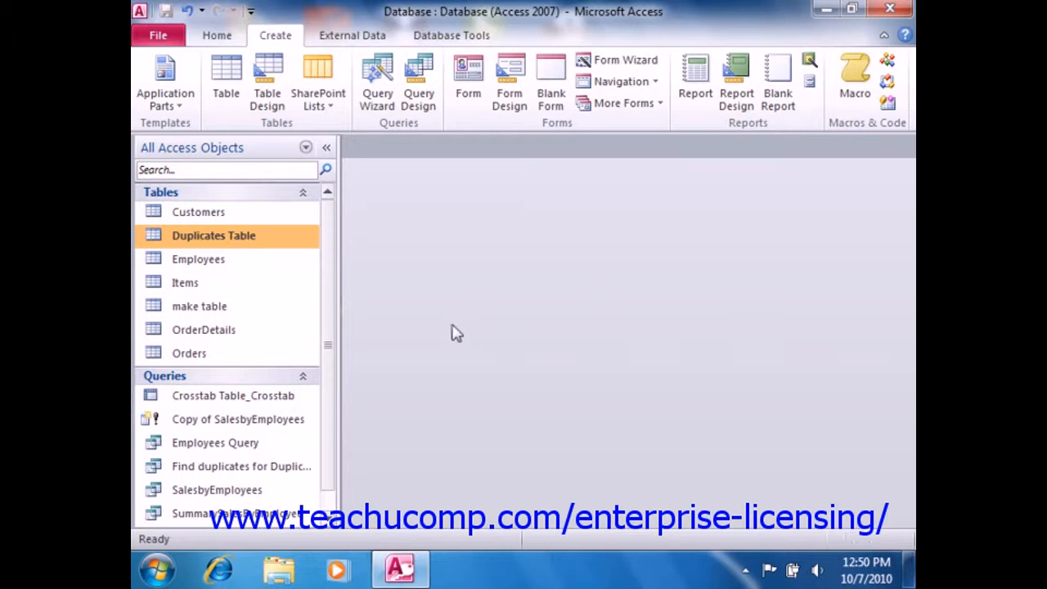
{"action": "mouse_move", "coordinate": [396, 331]}
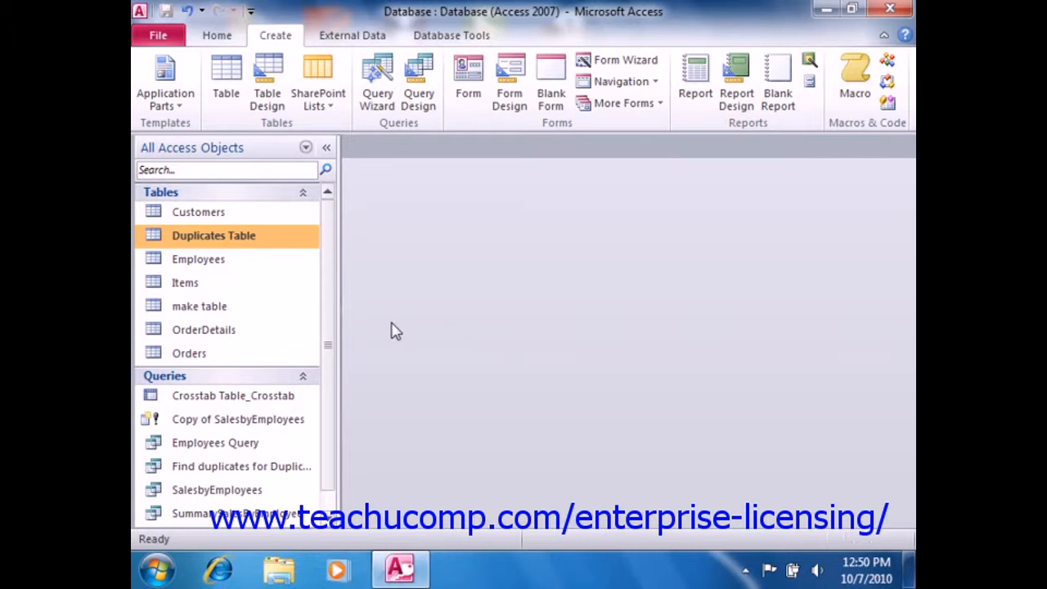
Paste Duplicates Table as Copy Of Duplicates Table, structure only, and select the new table.
{"action": "right_click", "coordinate": [213, 236]}
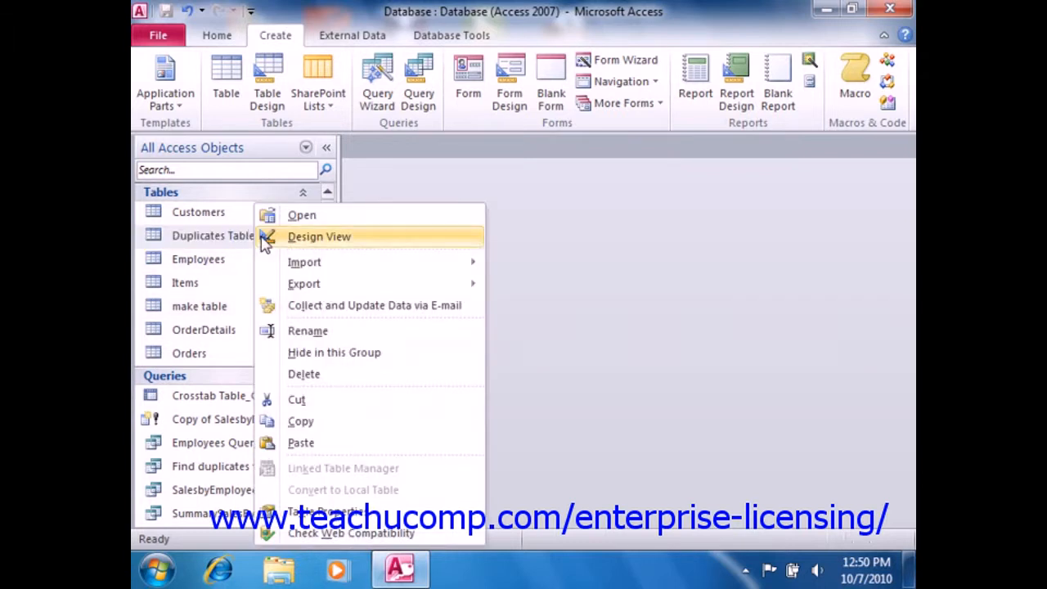
{"action": "mouse_move", "coordinate": [311, 421]}
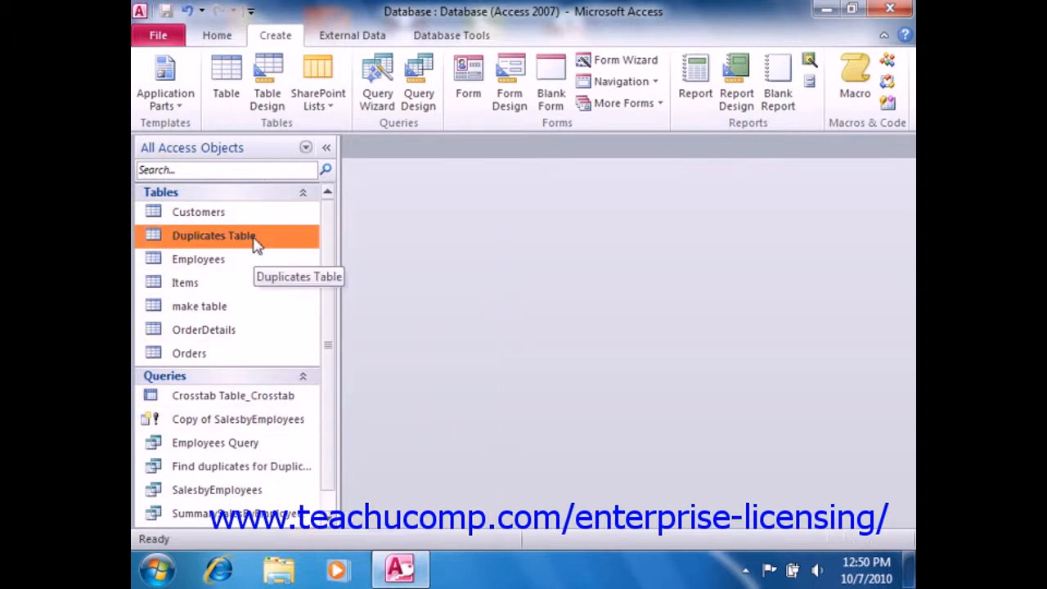
{"action": "mouse_move", "coordinate": [274, 232]}
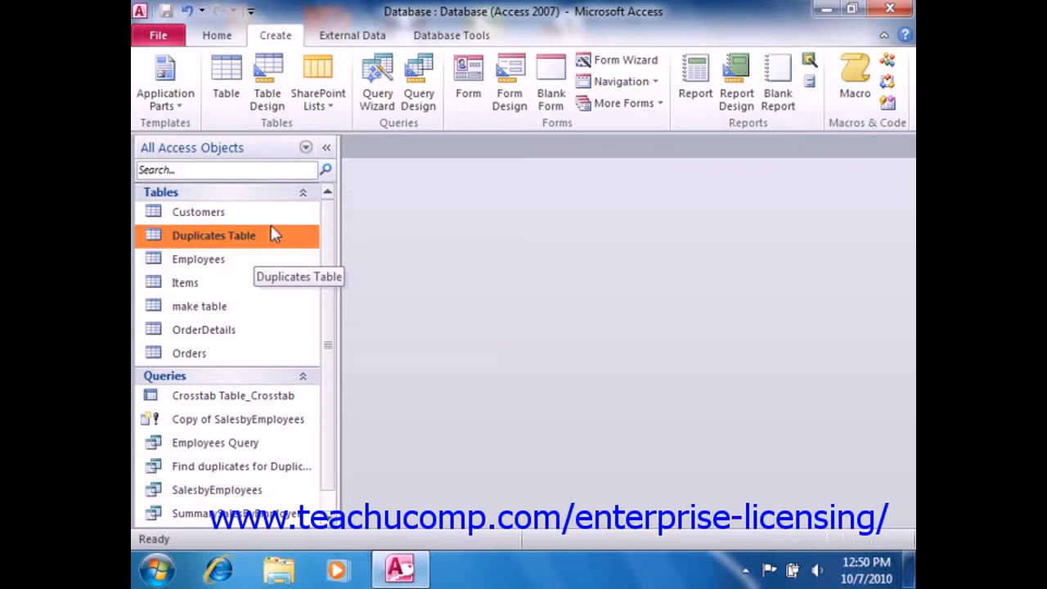
{"action": "right_click", "coordinate": [214, 236]}
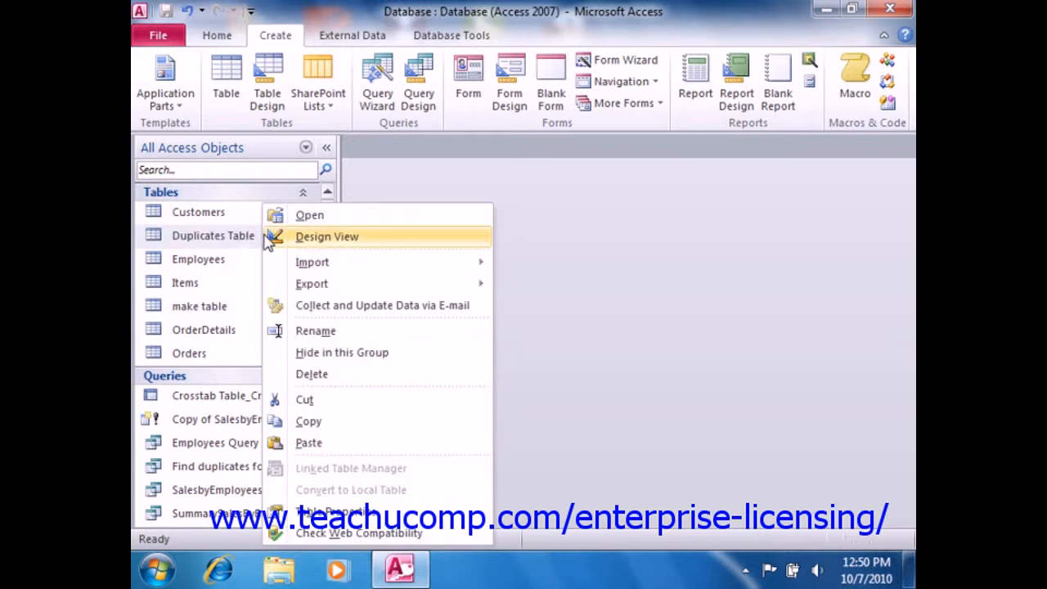
{"action": "mouse_move", "coordinate": [340, 443]}
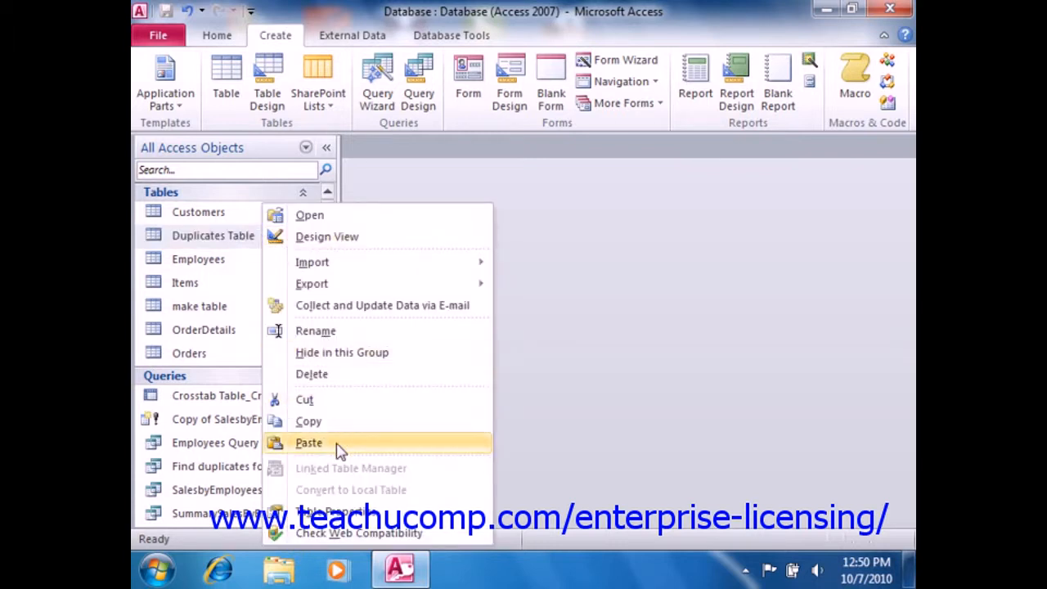
{"action": "left_click", "coordinate": [308, 442]}
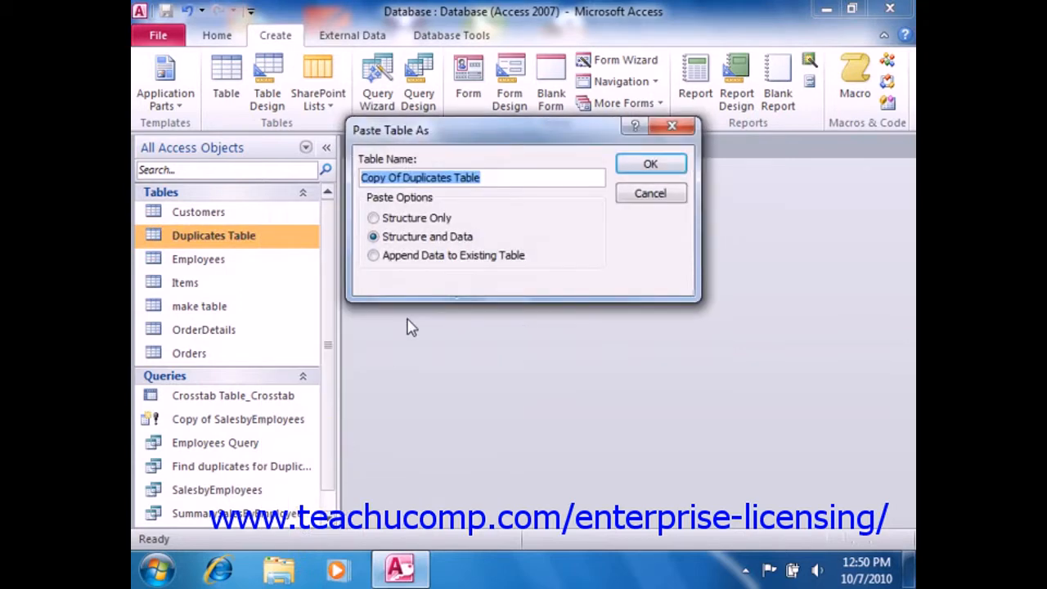
{"action": "mouse_move", "coordinate": [446, 143]}
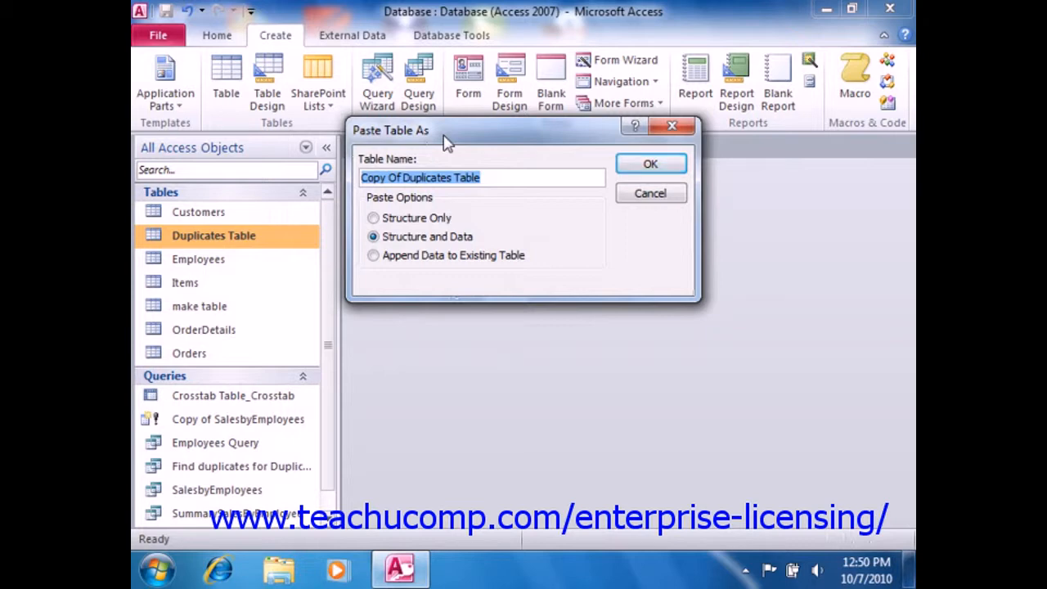
{"action": "left_click", "coordinate": [373, 218]}
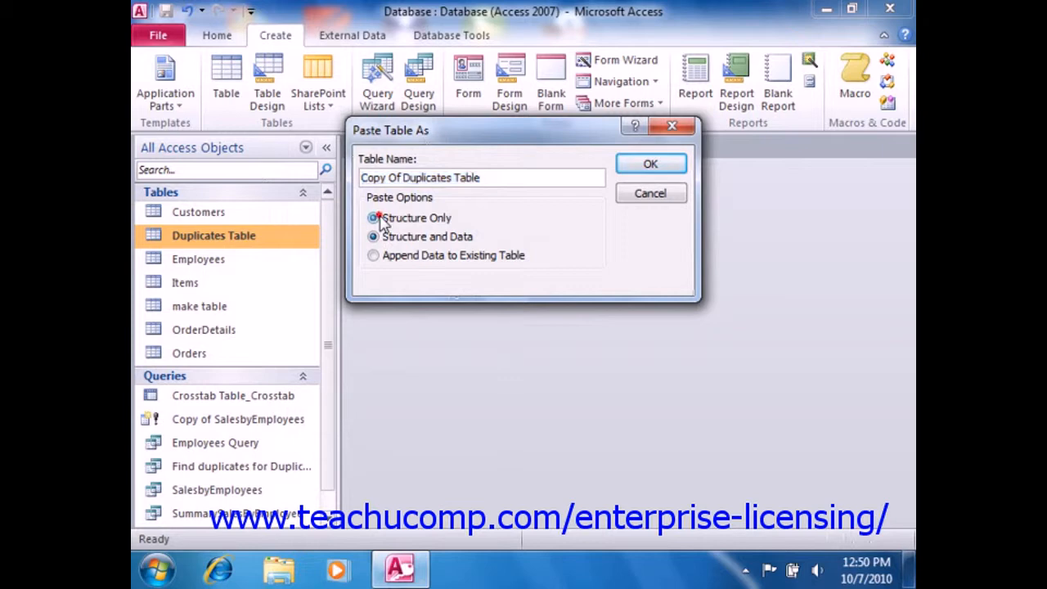
{"action": "left_click", "coordinate": [373, 217]}
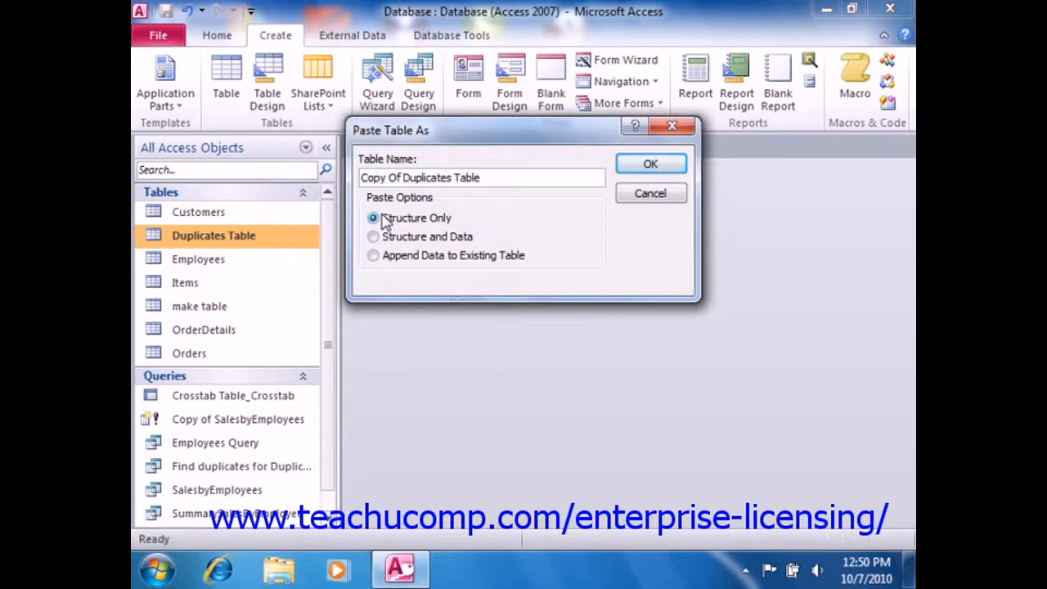
{"action": "mouse_move", "coordinate": [651, 164]}
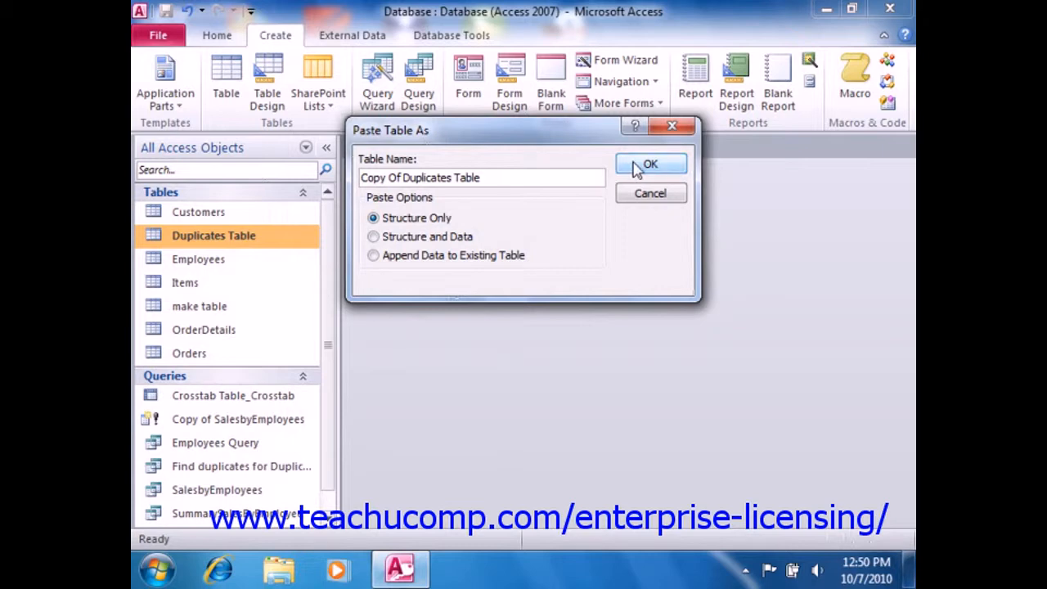
{"action": "left_click", "coordinate": [651, 164]}
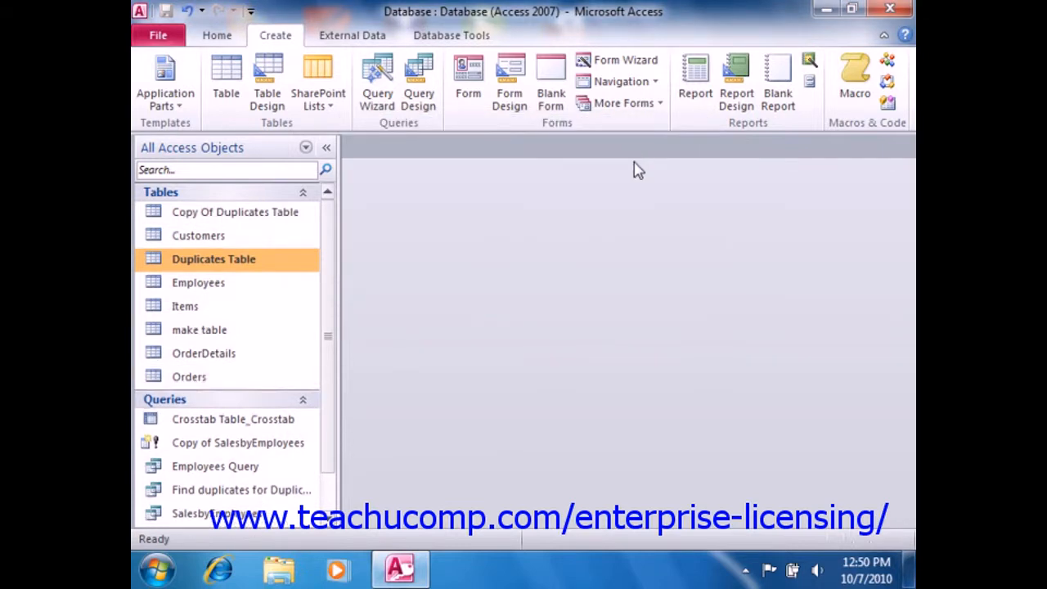
{"action": "mouse_move", "coordinate": [554, 179]}
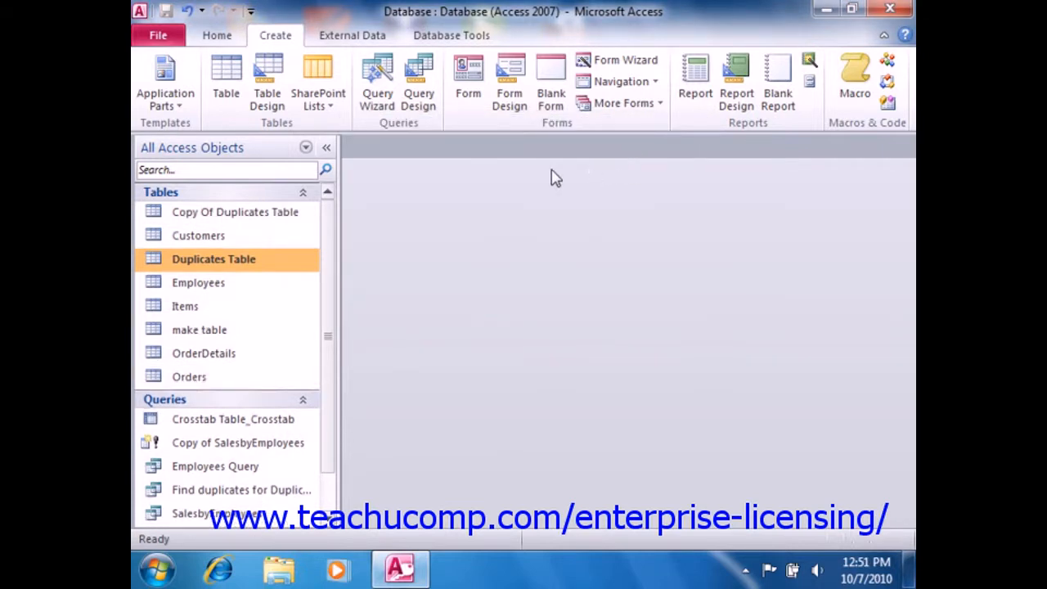
{"action": "left_click", "coordinate": [235, 212]}
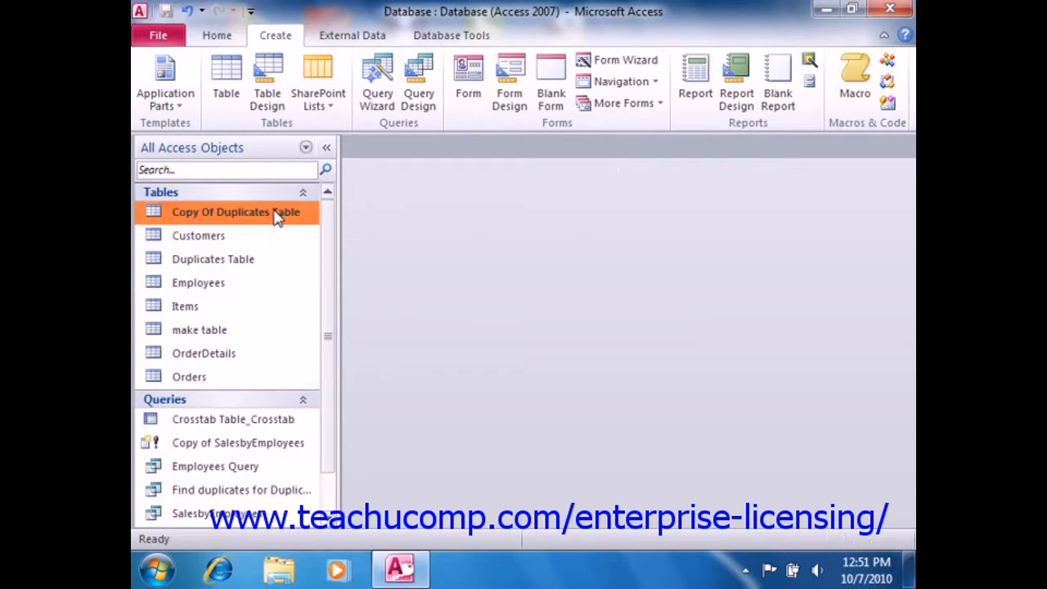
In design view, move the primary key from EmployeeNumber to FirstName and LastName together, then close the design.
{"action": "right_click", "coordinate": [236, 212]}
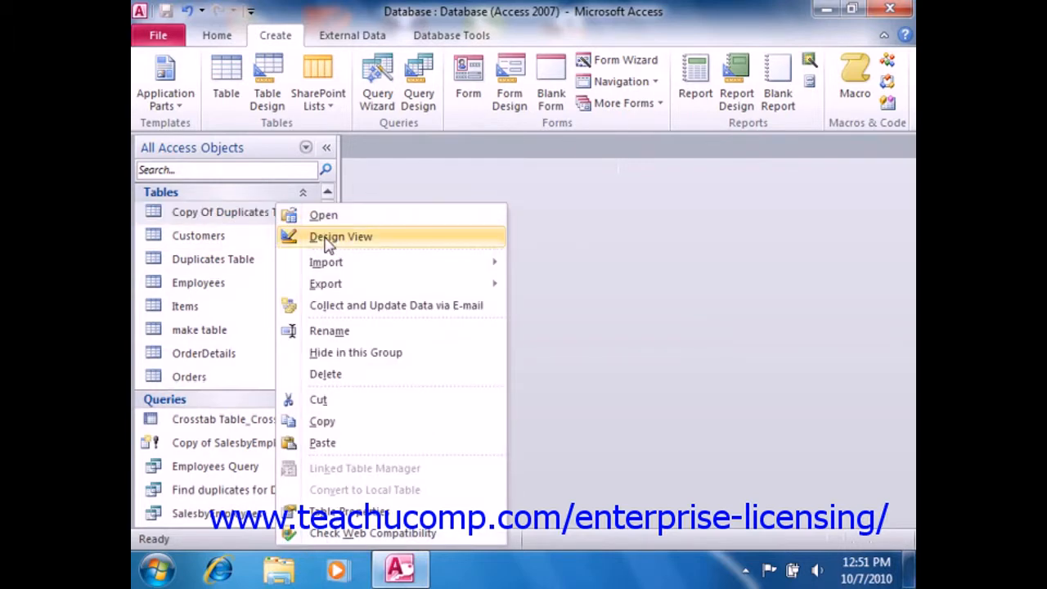
{"action": "left_click", "coordinate": [341, 236]}
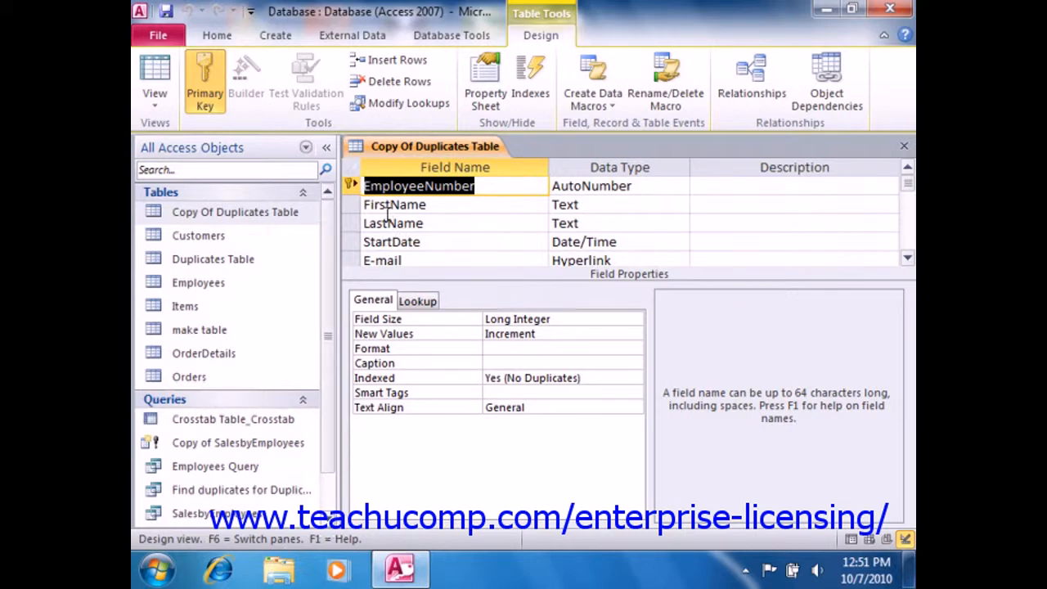
{"action": "mouse_move", "coordinate": [353, 178]}
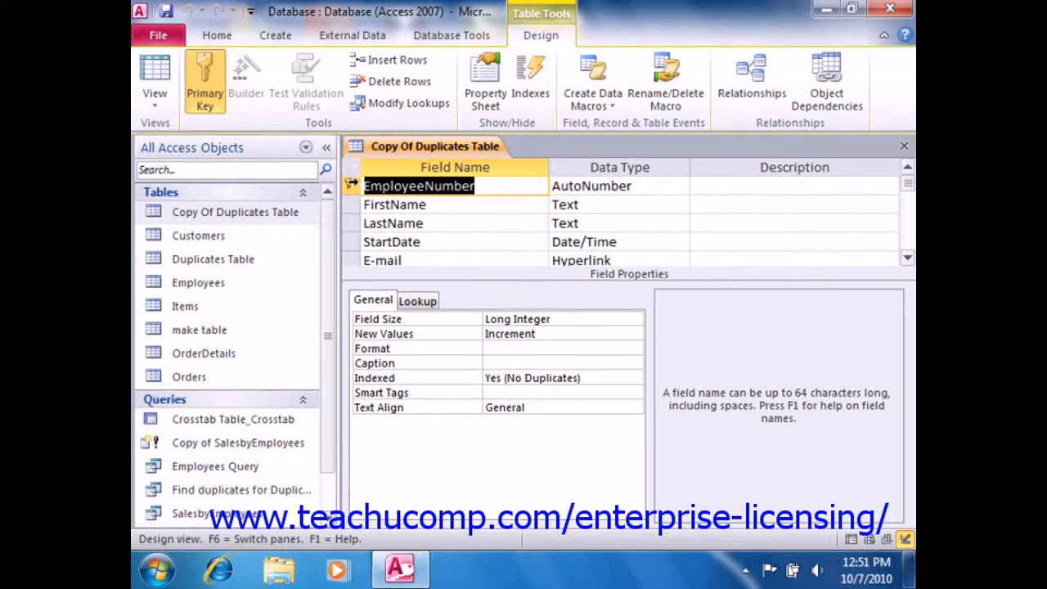
{"action": "mouse_move", "coordinate": [204, 81]}
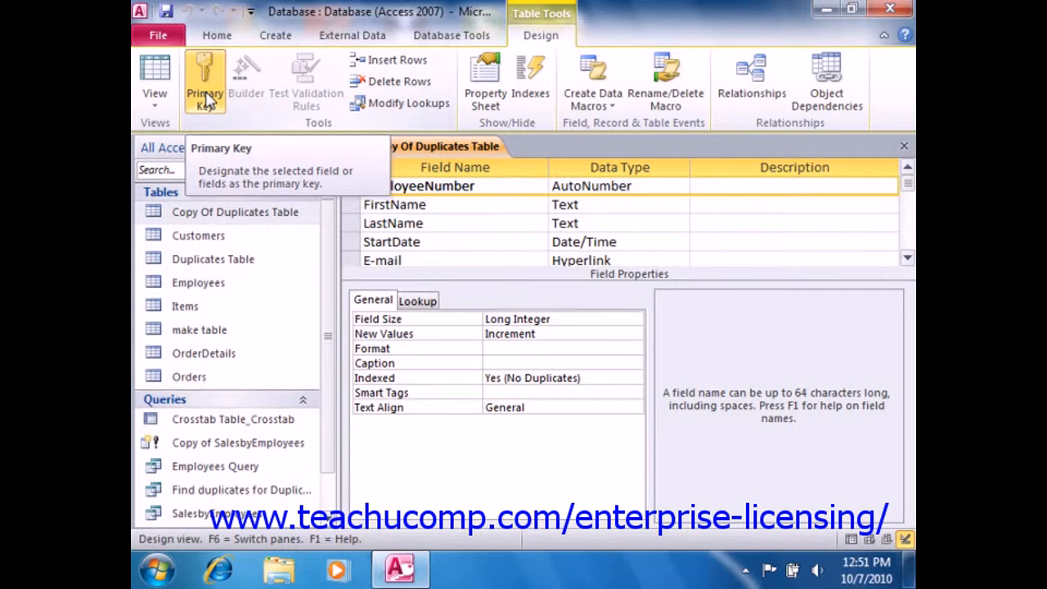
{"action": "left_click", "coordinate": [203, 82]}
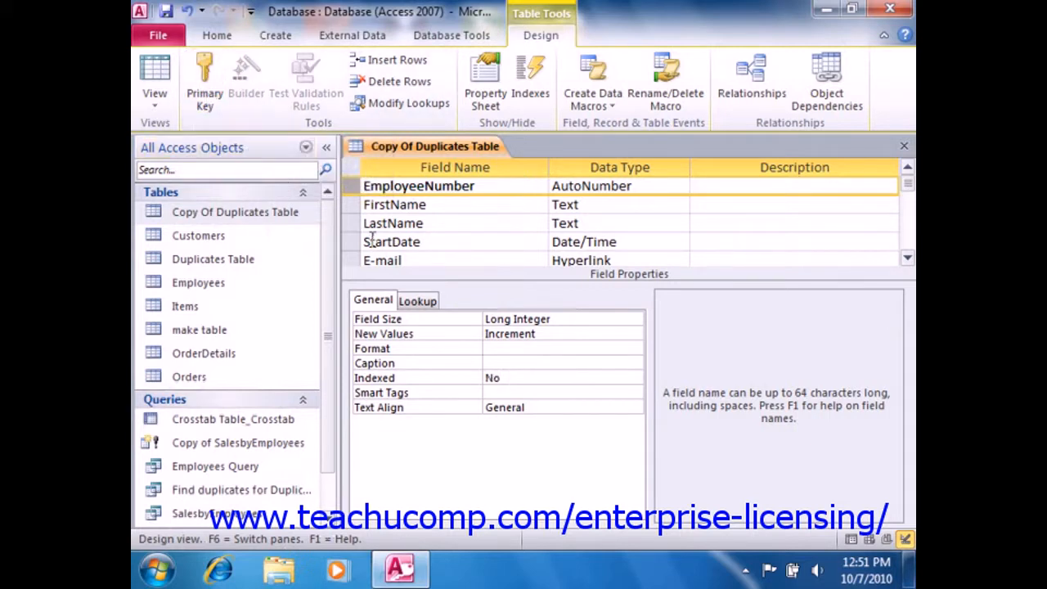
{"action": "mouse_move", "coordinate": [373, 229]}
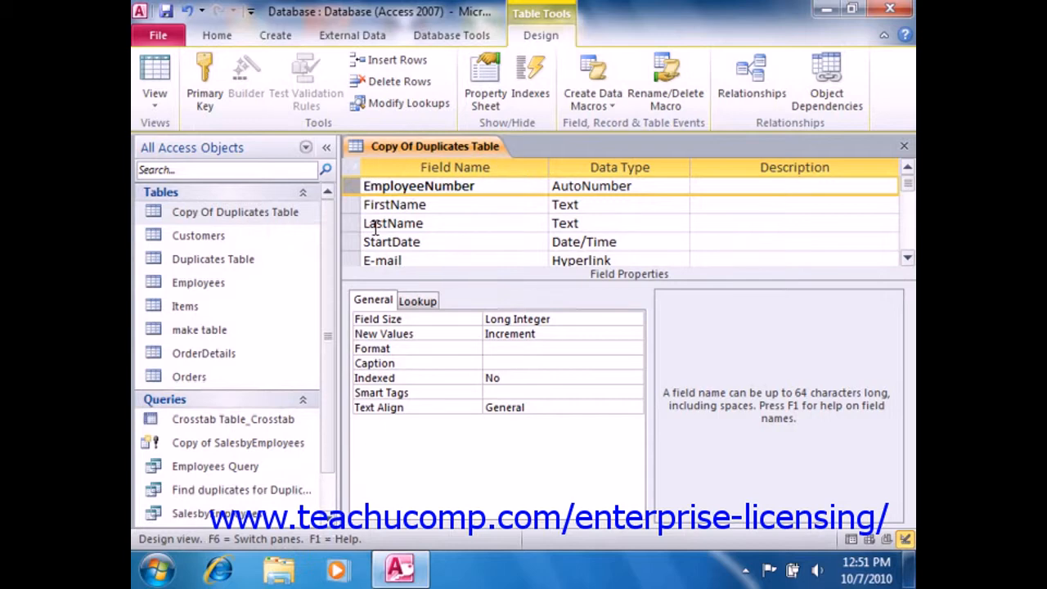
{"action": "left_click", "coordinate": [356, 205]}
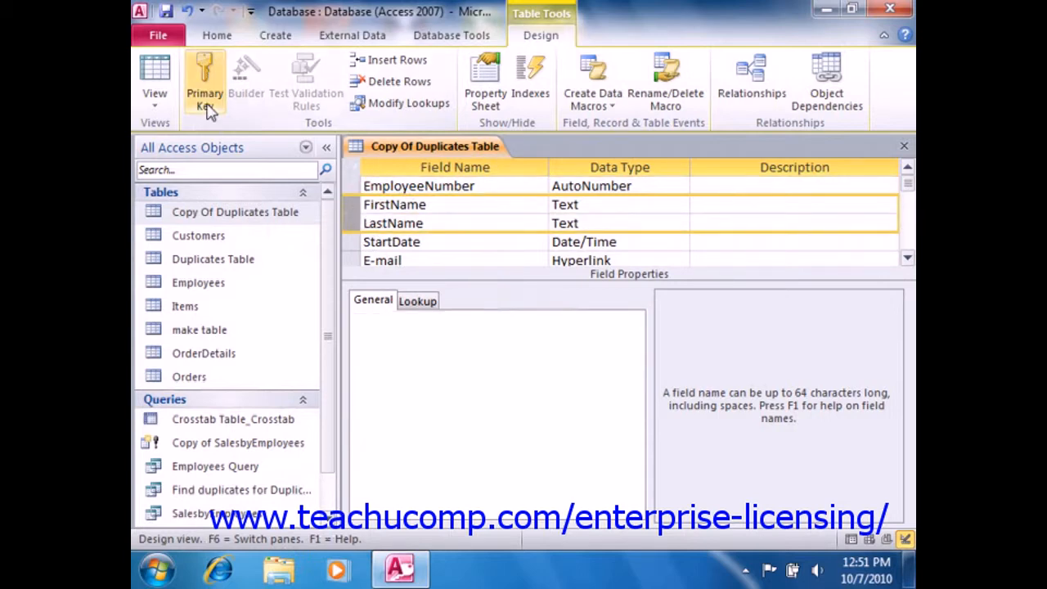
{"action": "mouse_move", "coordinate": [205, 92]}
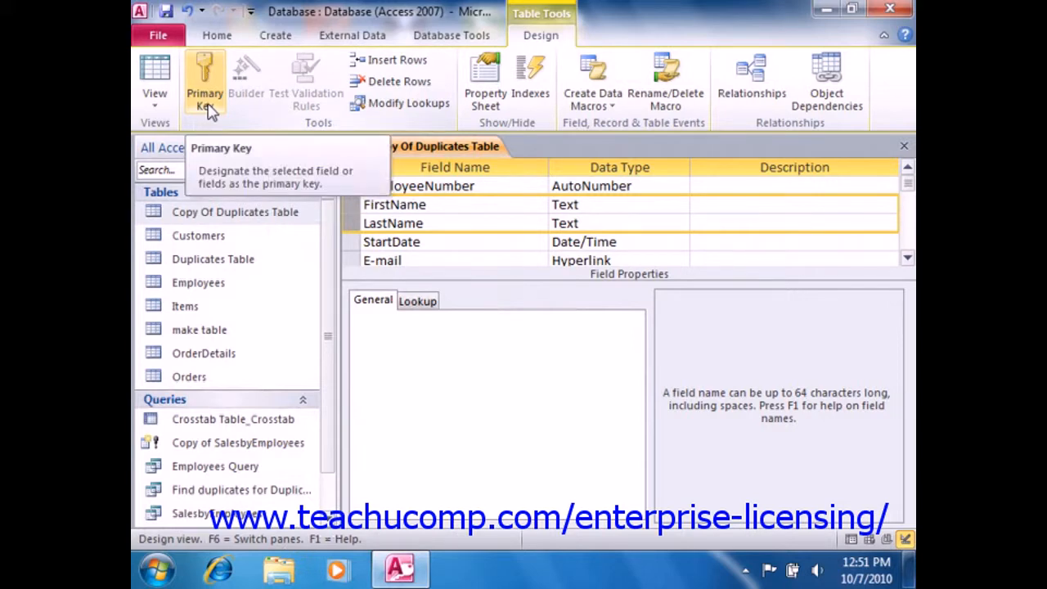
{"action": "mouse_move", "coordinate": [211, 115]}
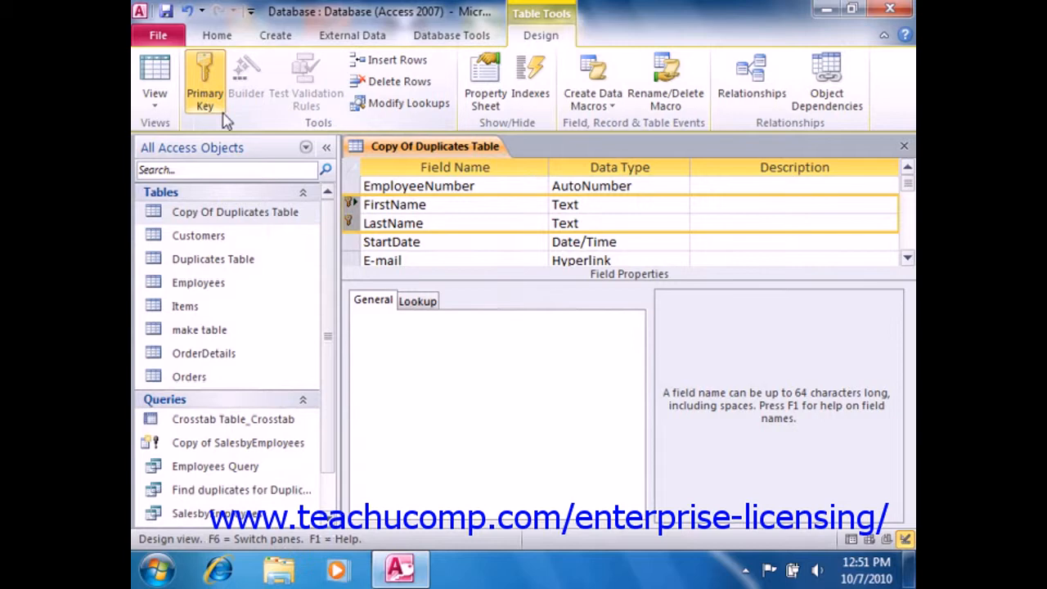
{"action": "mouse_move", "coordinate": [248, 121]}
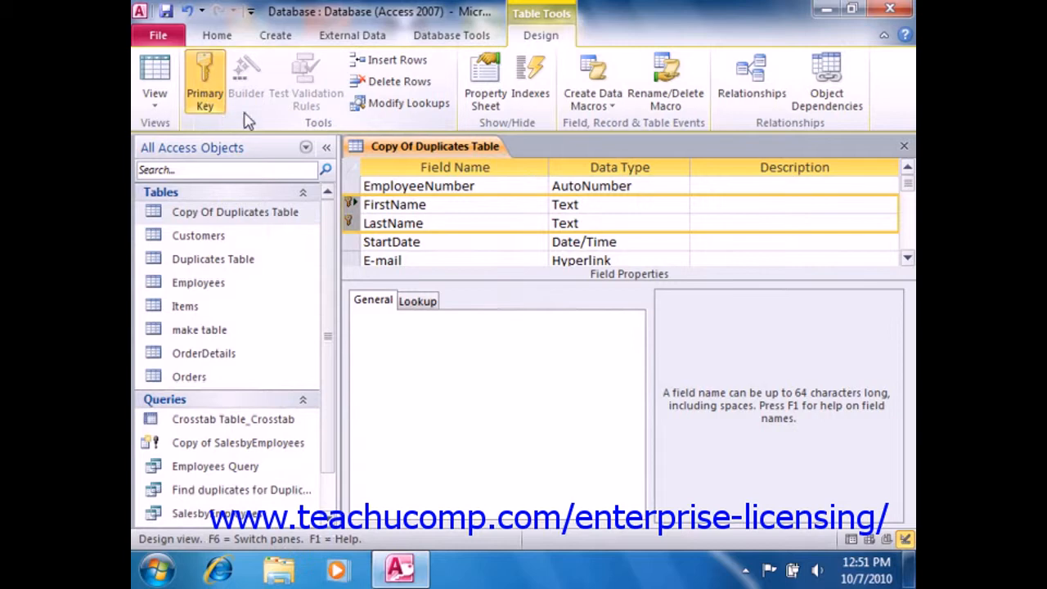
{"action": "mouse_move", "coordinate": [246, 82]}
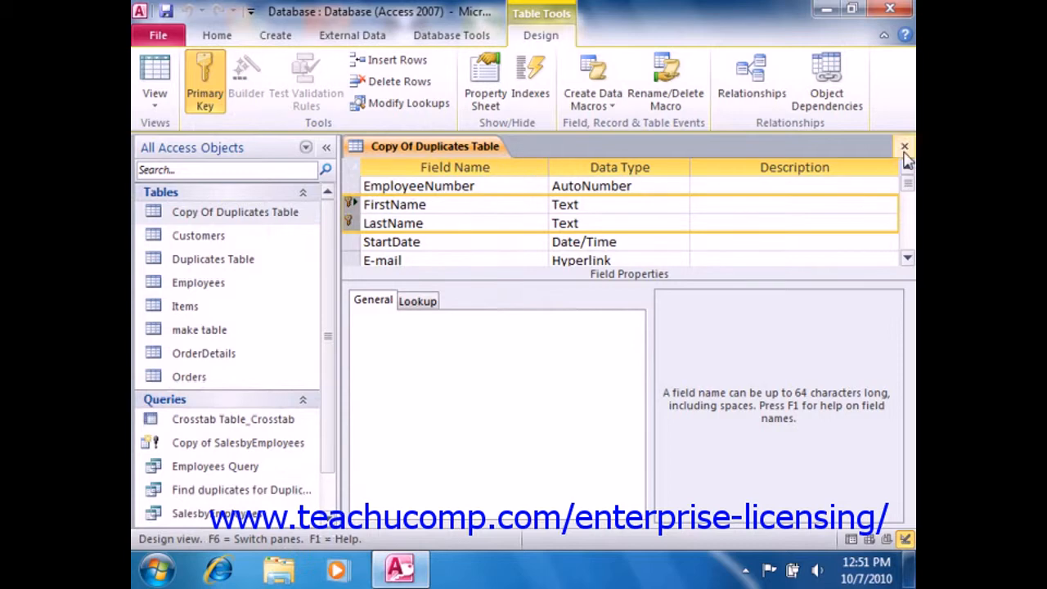
{"action": "left_click", "coordinate": [903, 147]}
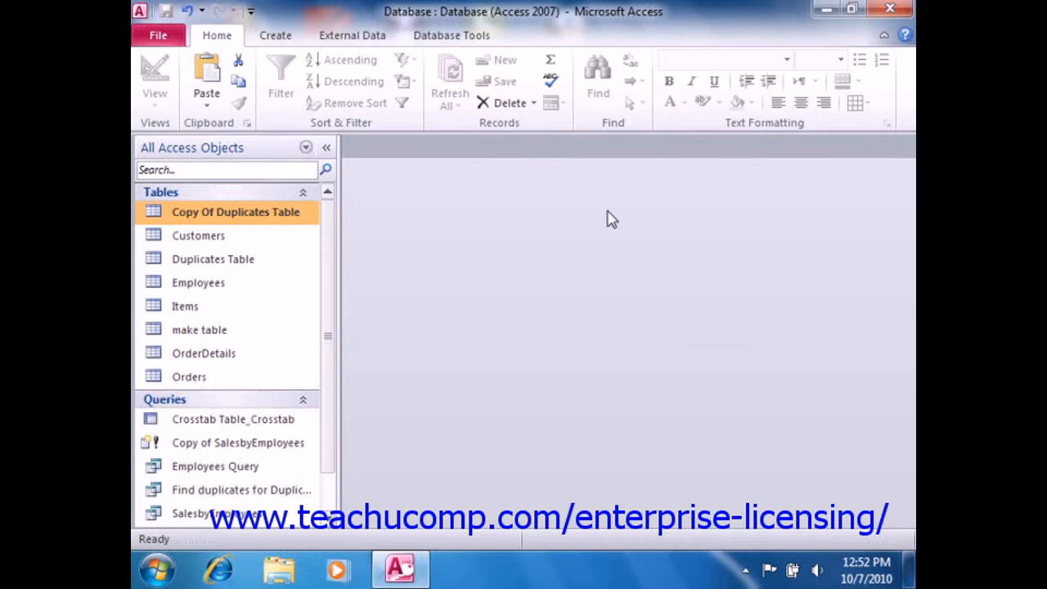
{"action": "mouse_move", "coordinate": [544, 215]}
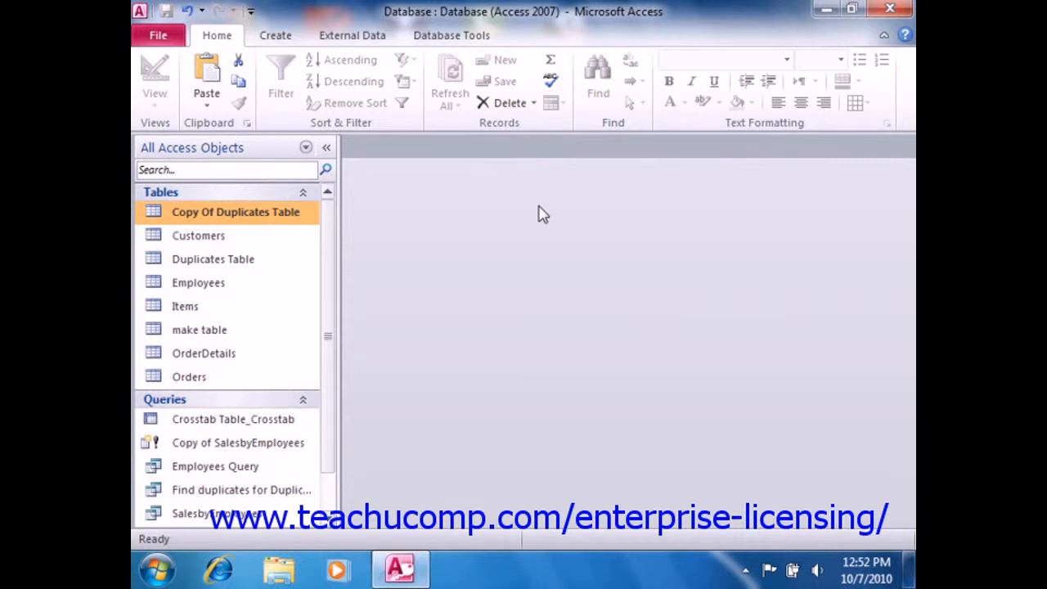
{"action": "mouse_move", "coordinate": [362, 210]}
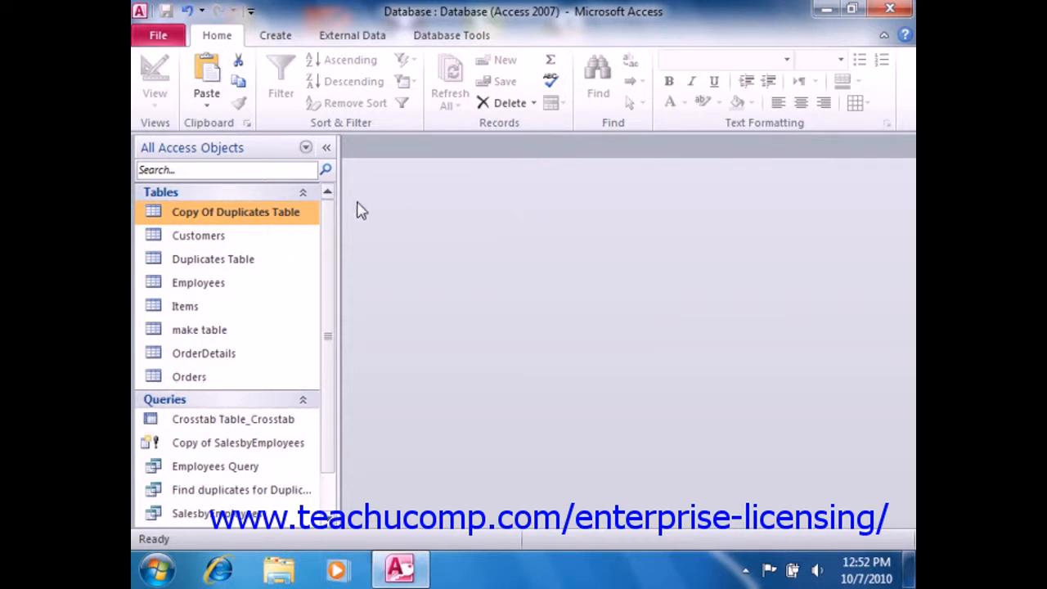
{"action": "double_click", "coordinate": [236, 211]}
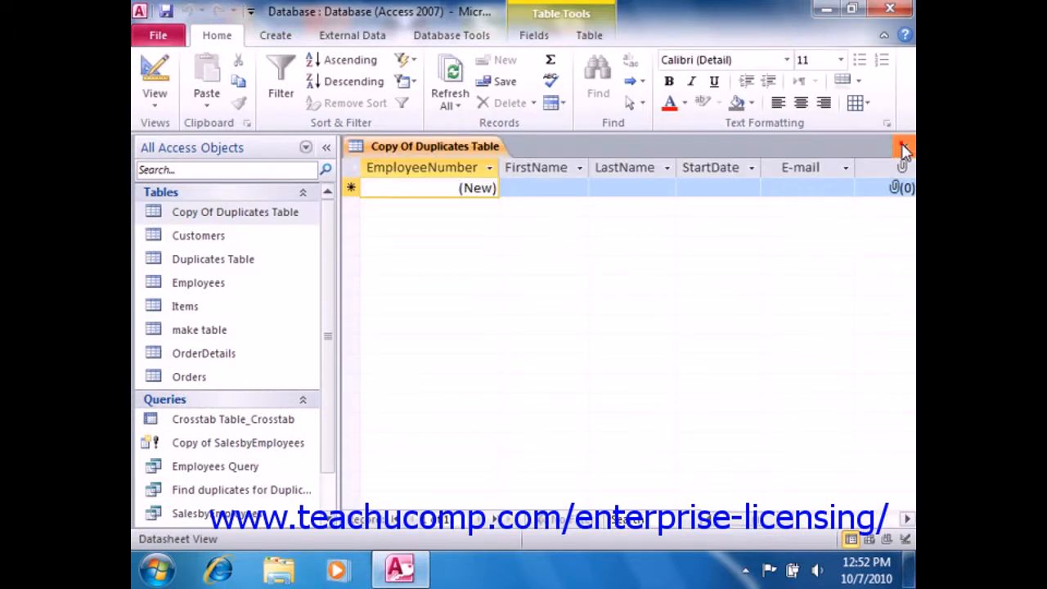
{"action": "left_click", "coordinate": [903, 147]}
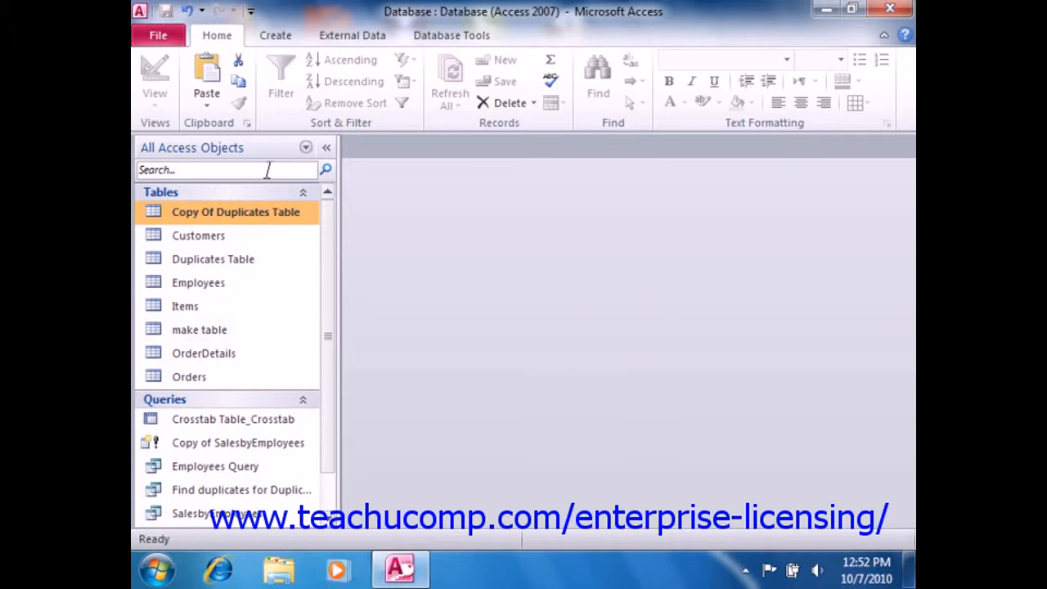
Create a design-view append query targeting Copy Of Duplicates Table and run it, hitting a multi-valued field error.
{"action": "left_click", "coordinate": [275, 35]}
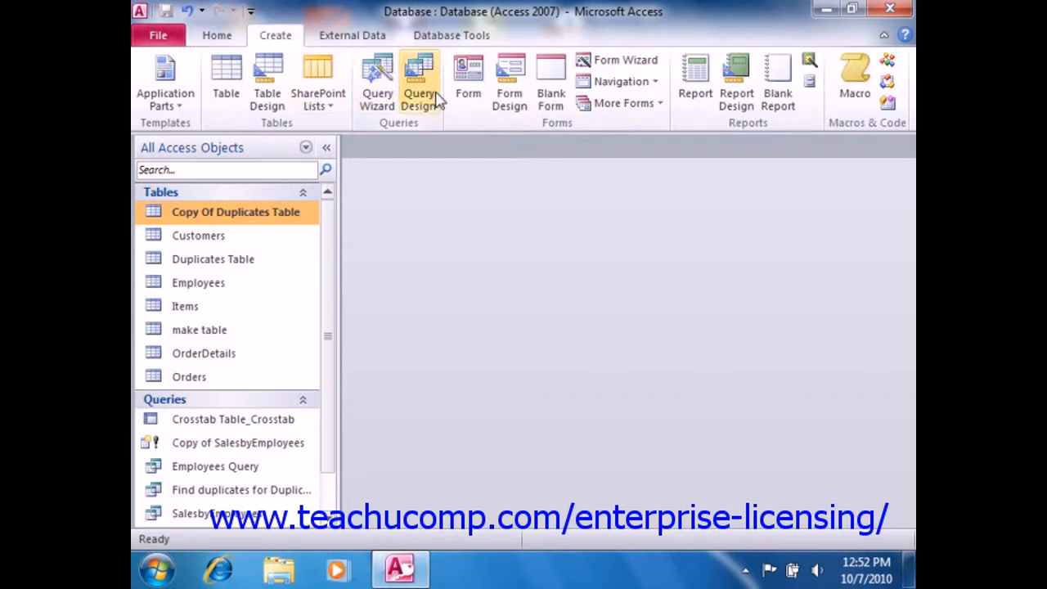
{"action": "left_click", "coordinate": [419, 78]}
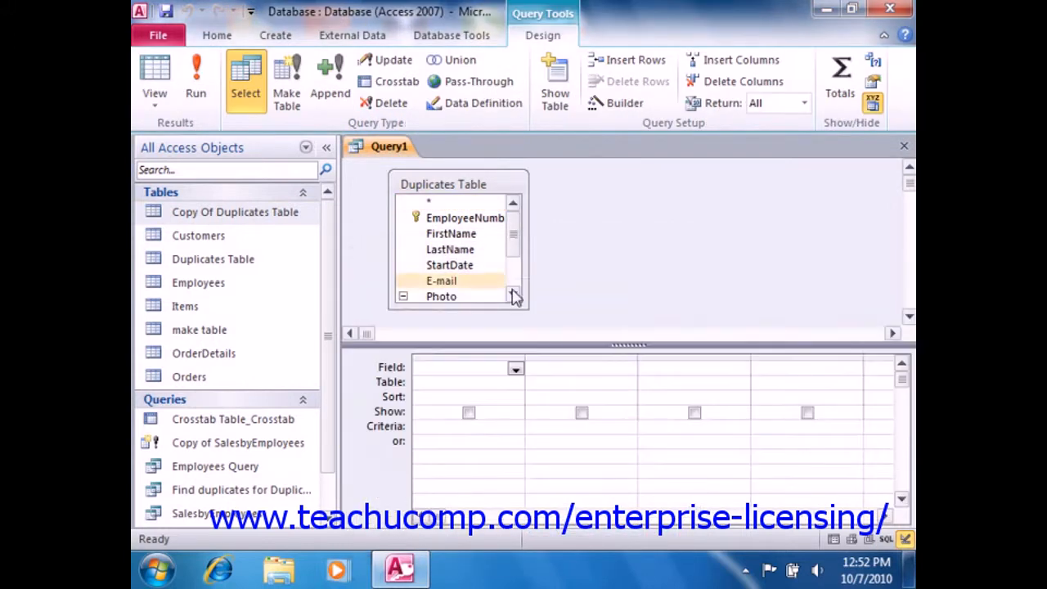
{"action": "left_click", "coordinate": [330, 78]}
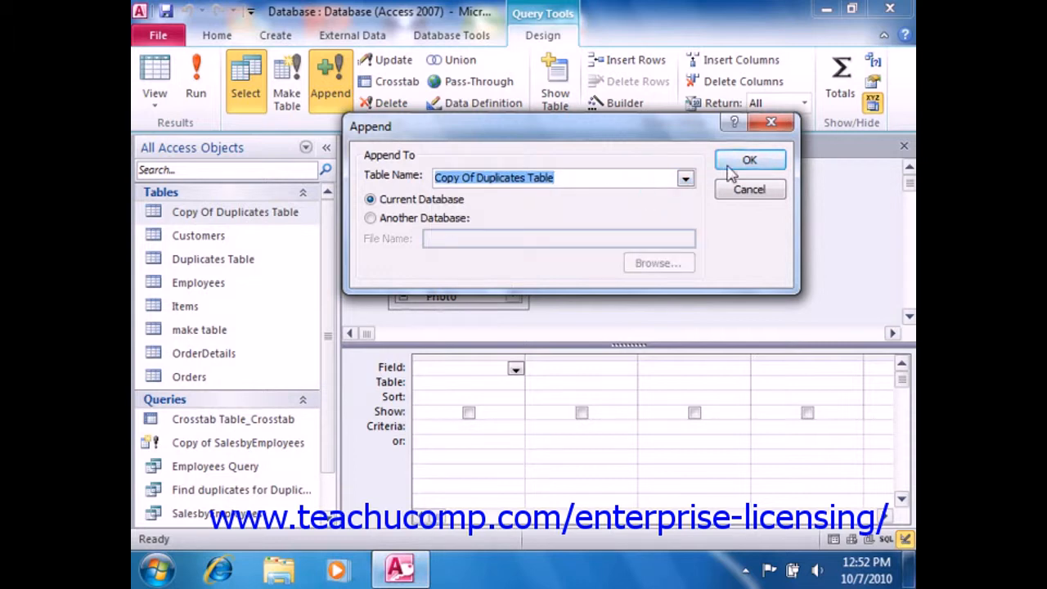
{"action": "left_click", "coordinate": [749, 159]}
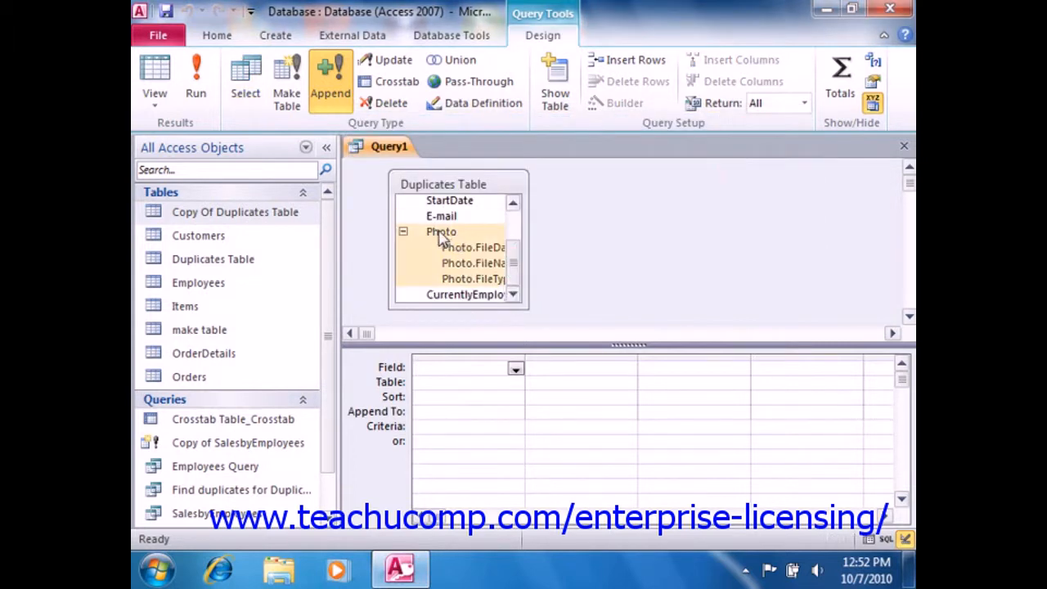
{"action": "mouse_move", "coordinate": [453, 235]}
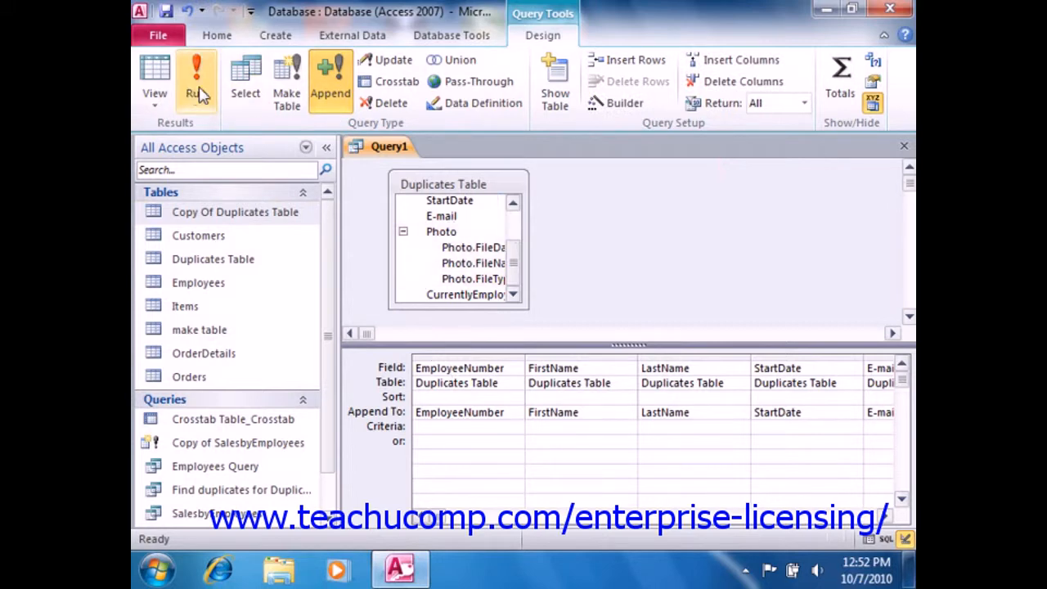
{"action": "left_click", "coordinate": [196, 78]}
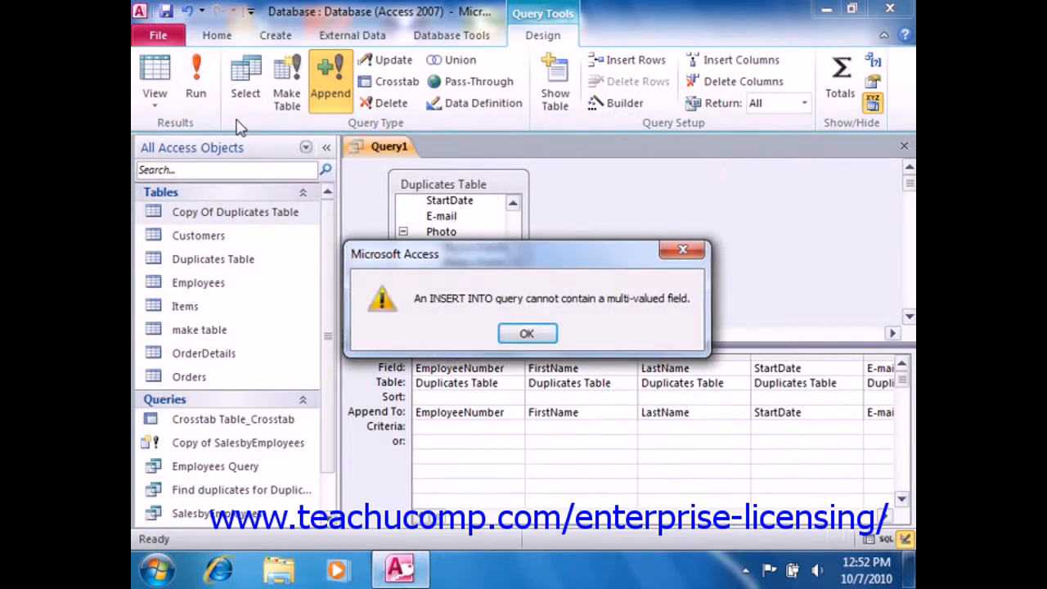
Drop the Photo field, rerun the append of 13 rows accepting 2 key-violation rejections, and close Query1 unsaved.
{"action": "left_click", "coordinate": [527, 332]}
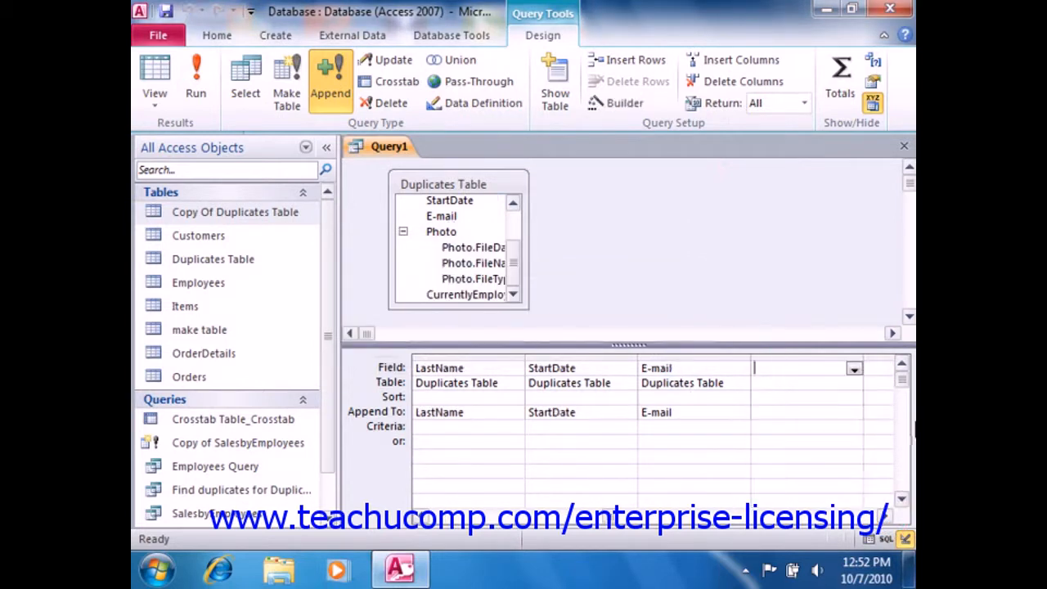
{"action": "left_click", "coordinate": [196, 69]}
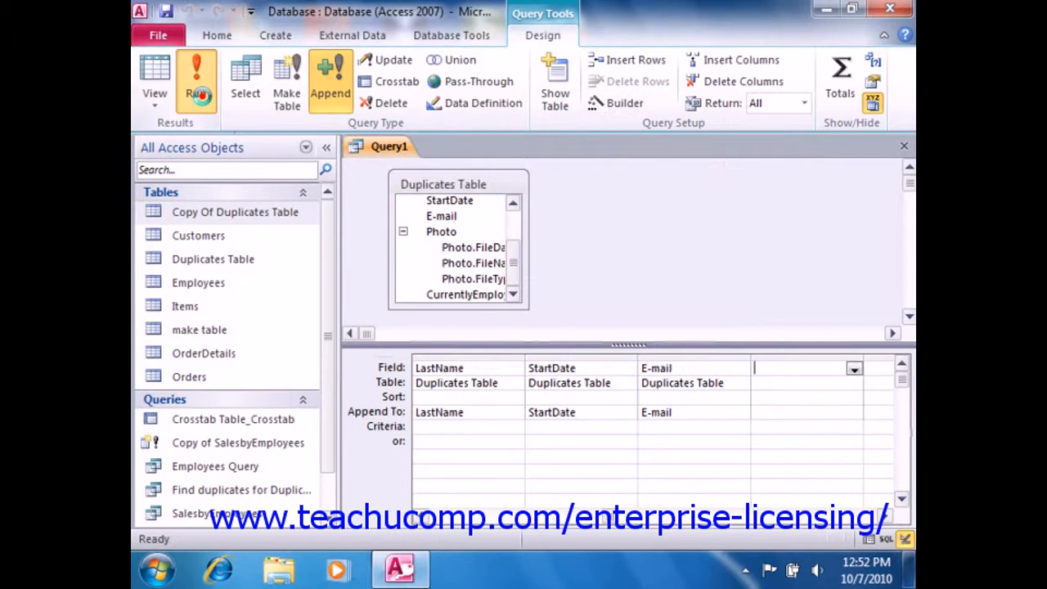
{"action": "left_click", "coordinate": [196, 78]}
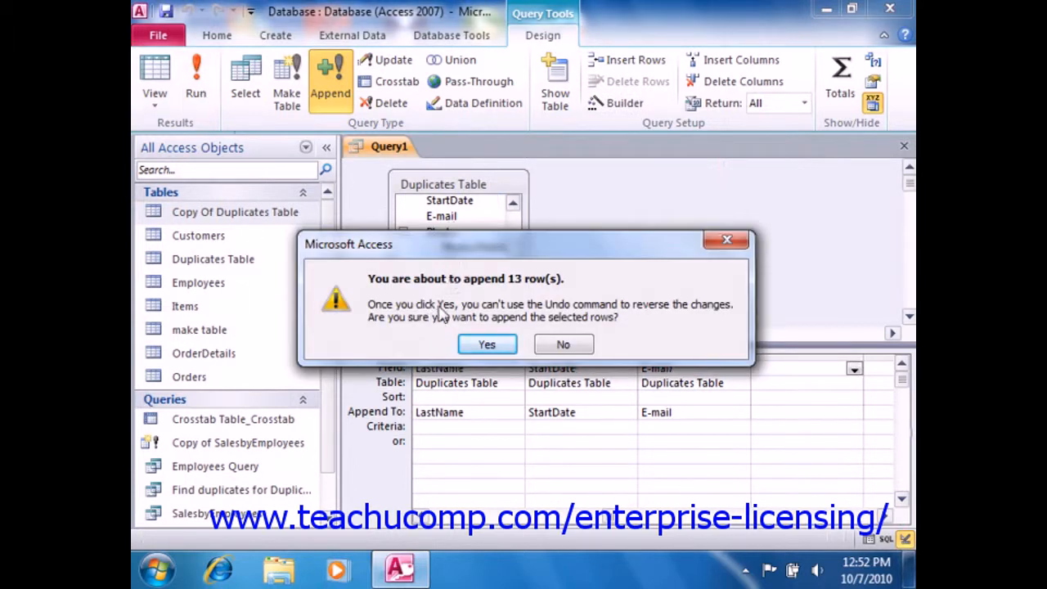
{"action": "mouse_move", "coordinate": [503, 295]}
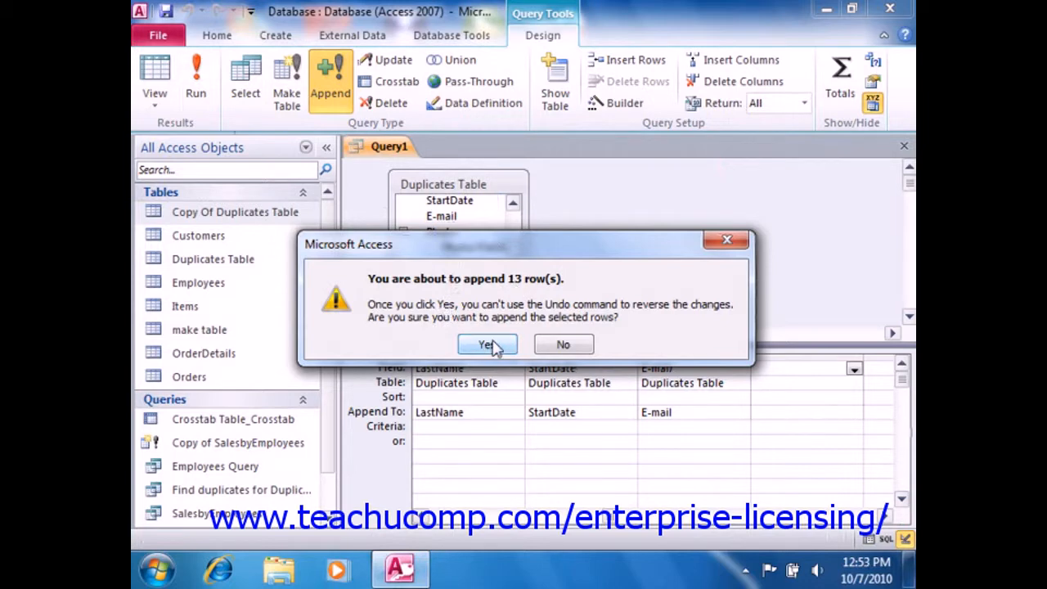
{"action": "left_click", "coordinate": [487, 345]}
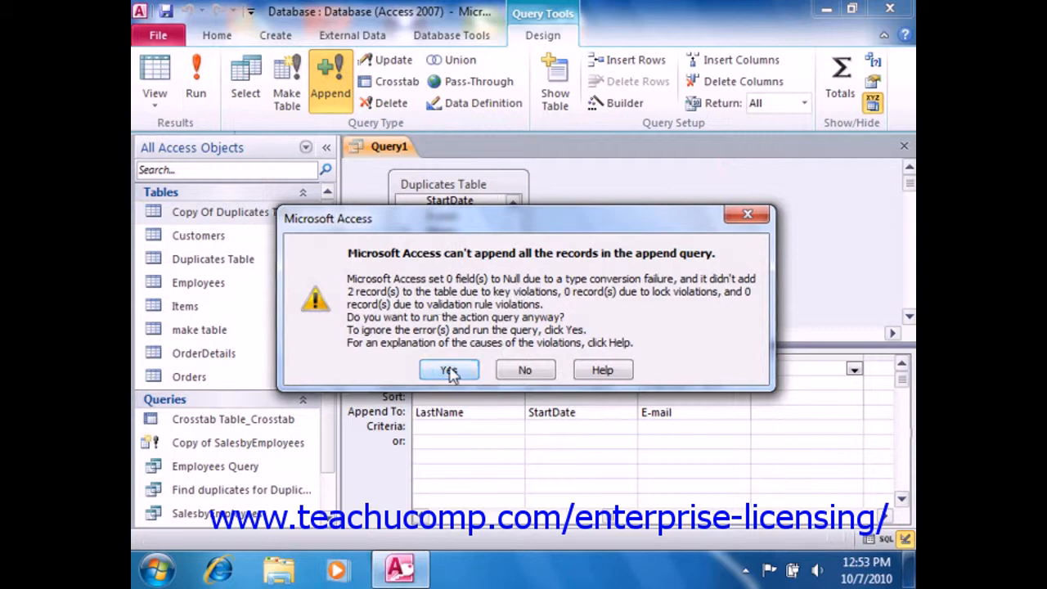
{"action": "left_click", "coordinate": [448, 370]}
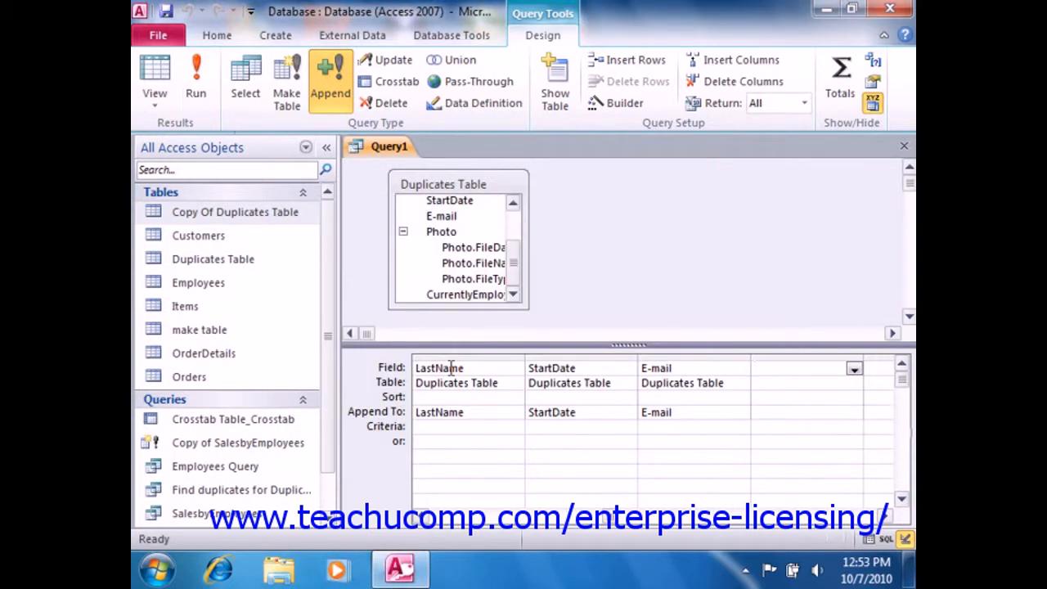
{"action": "mouse_move", "coordinate": [894, 218]}
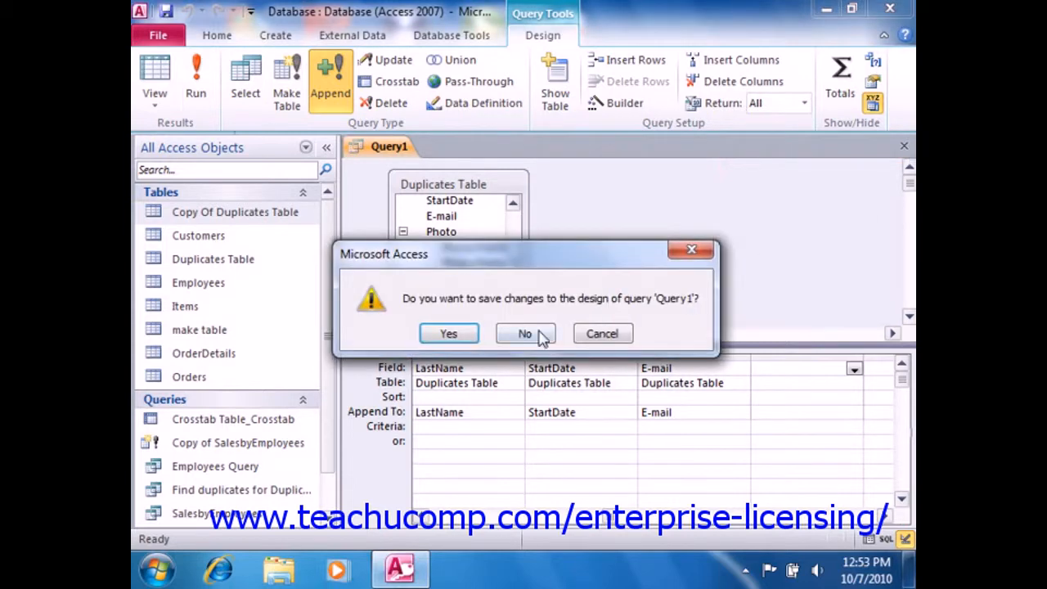
{"action": "left_click", "coordinate": [524, 333]}
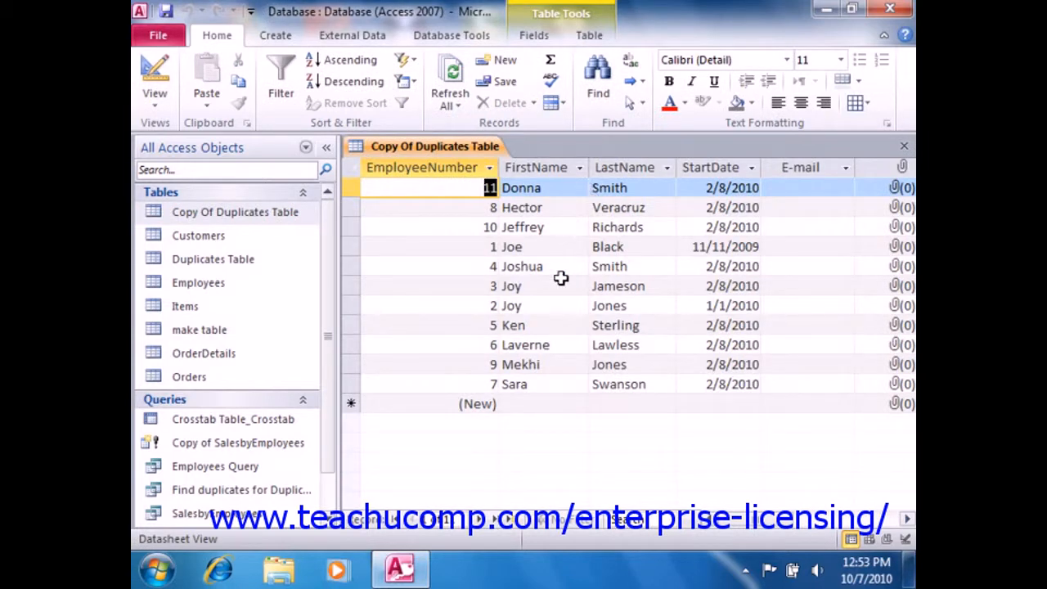
{"action": "mouse_move", "coordinate": [548, 339]}
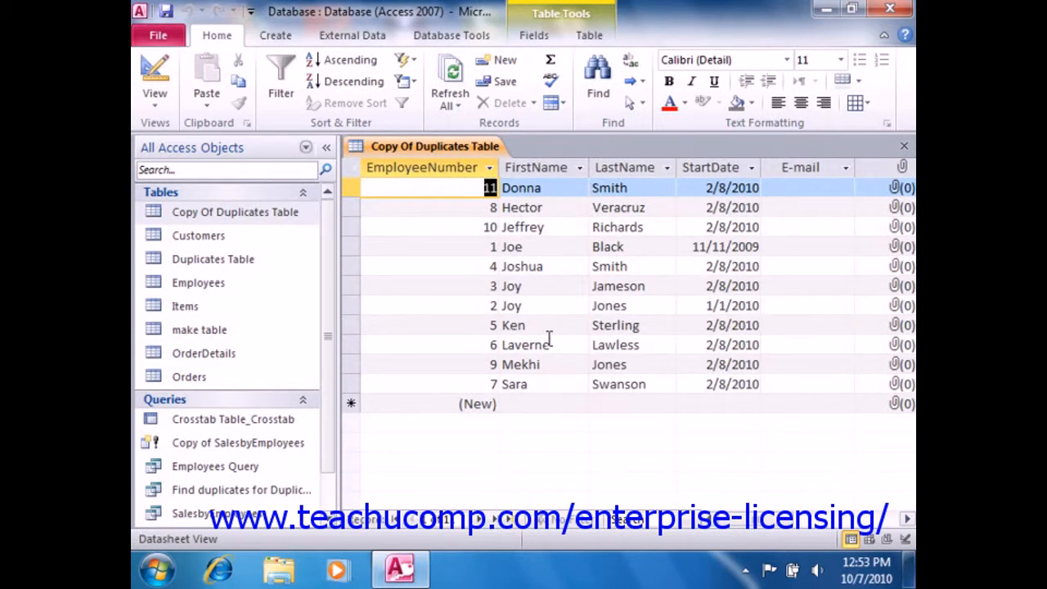